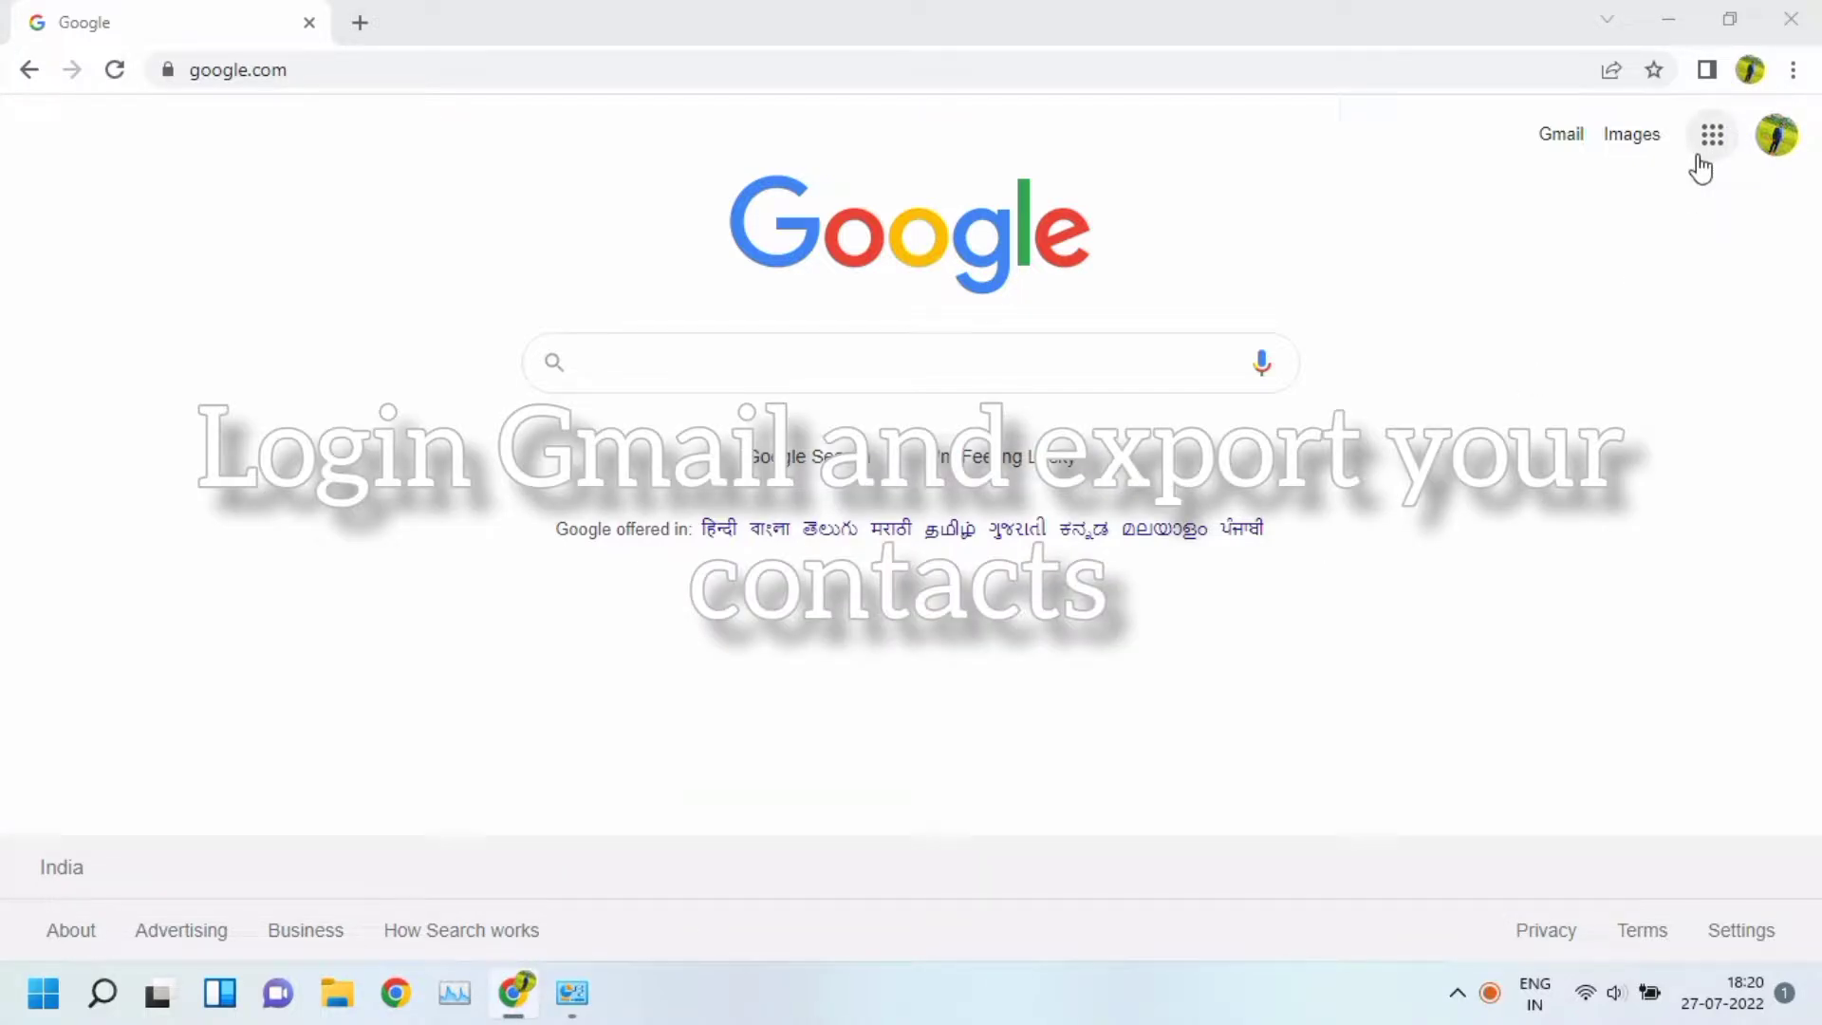
Launch Google Contacts from the Google apps grid, showing the 566-entry contact list
click(1713, 133)
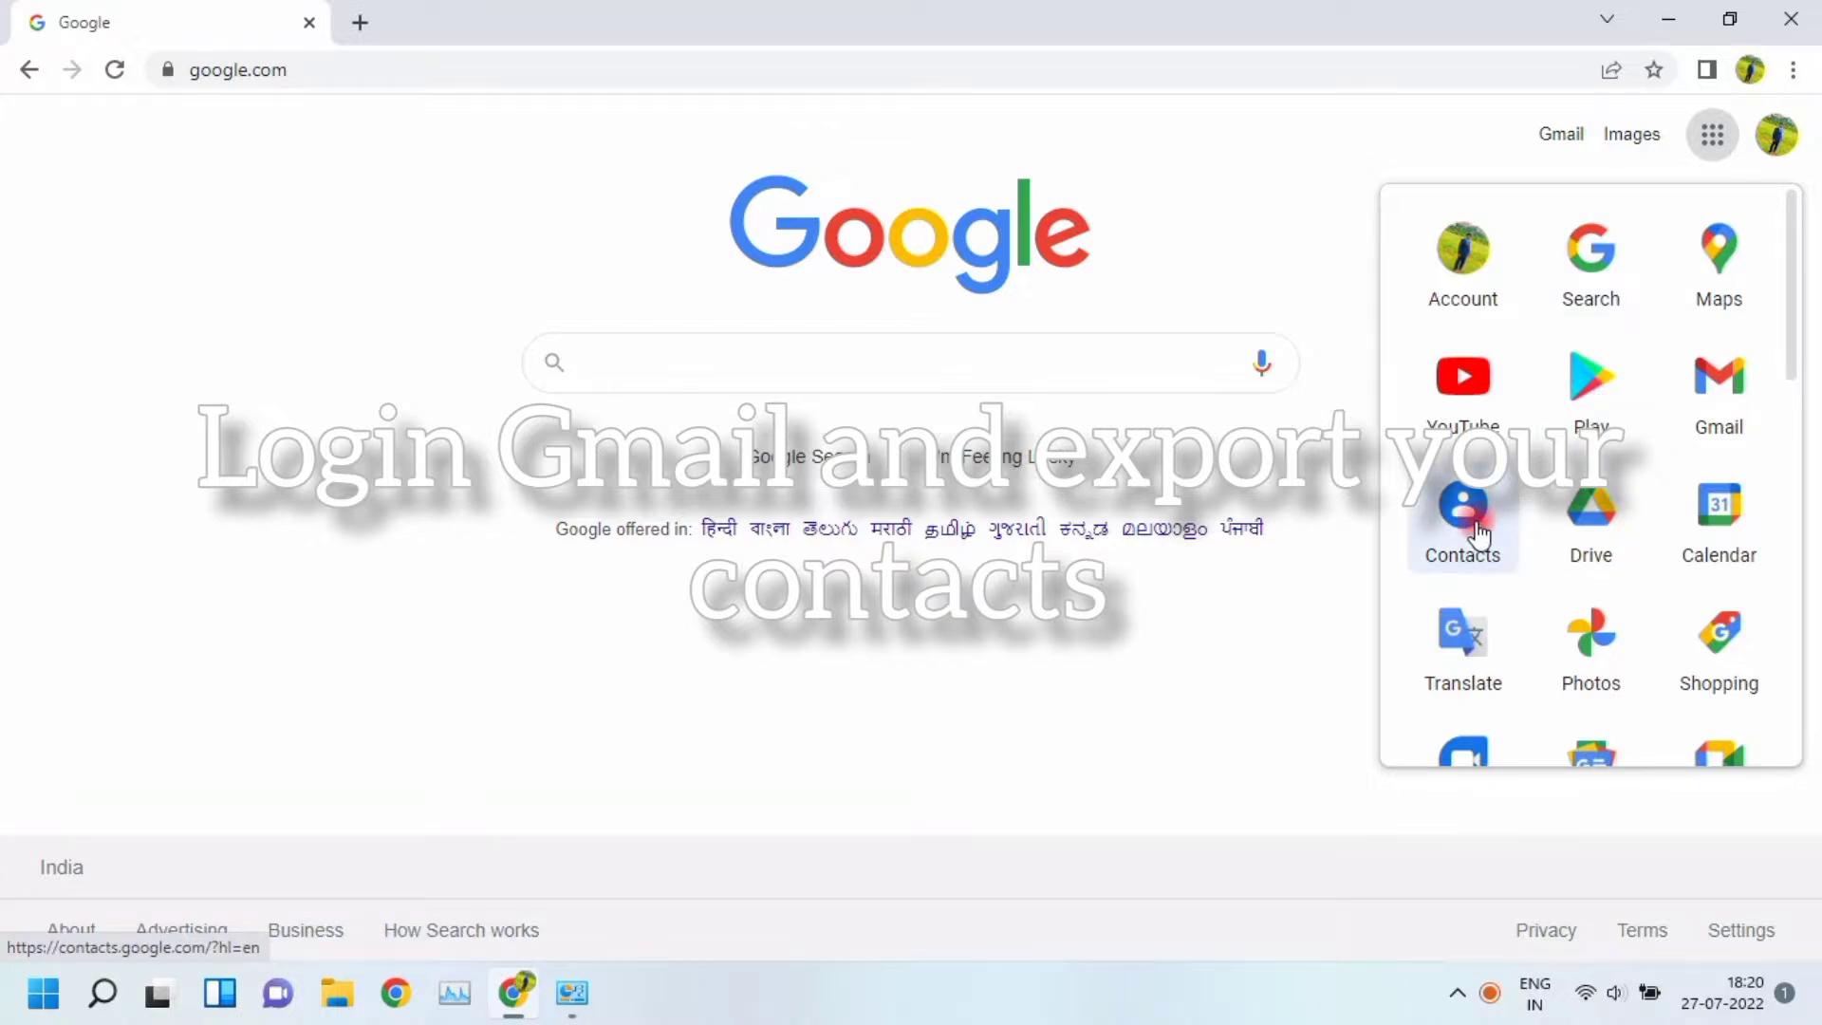
click(1461, 509)
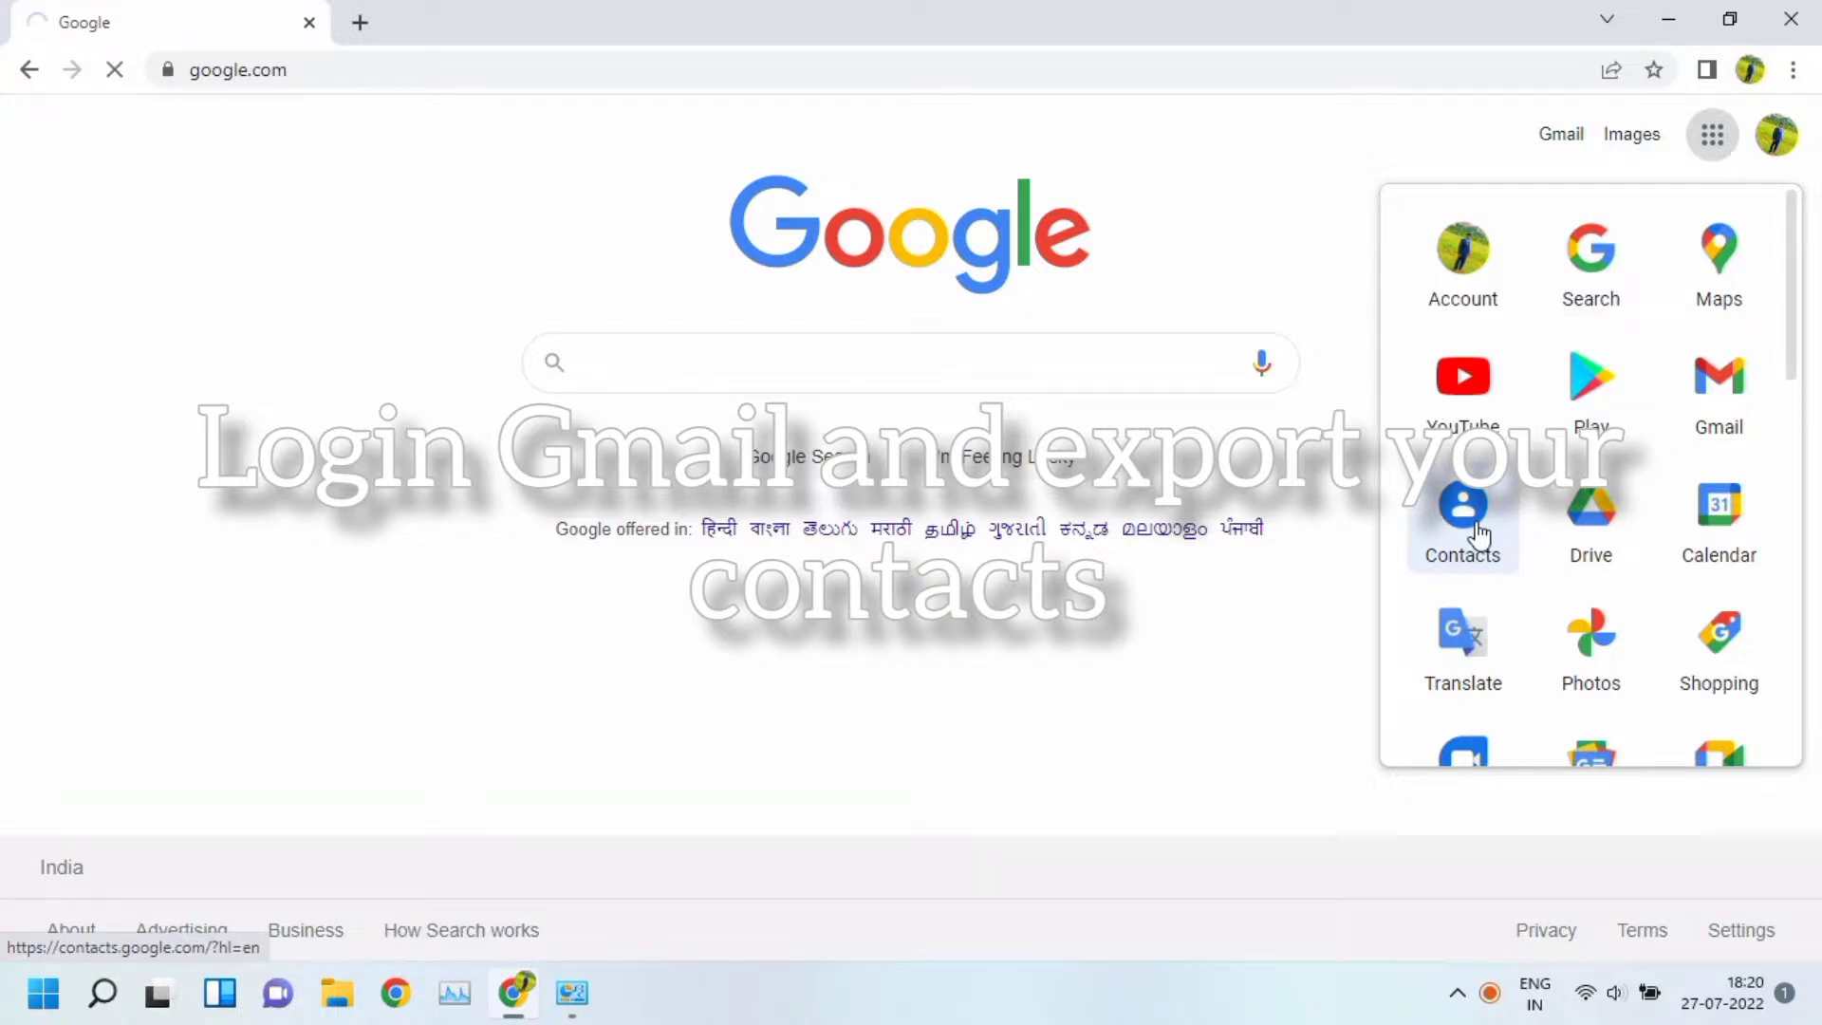
click(1462, 505)
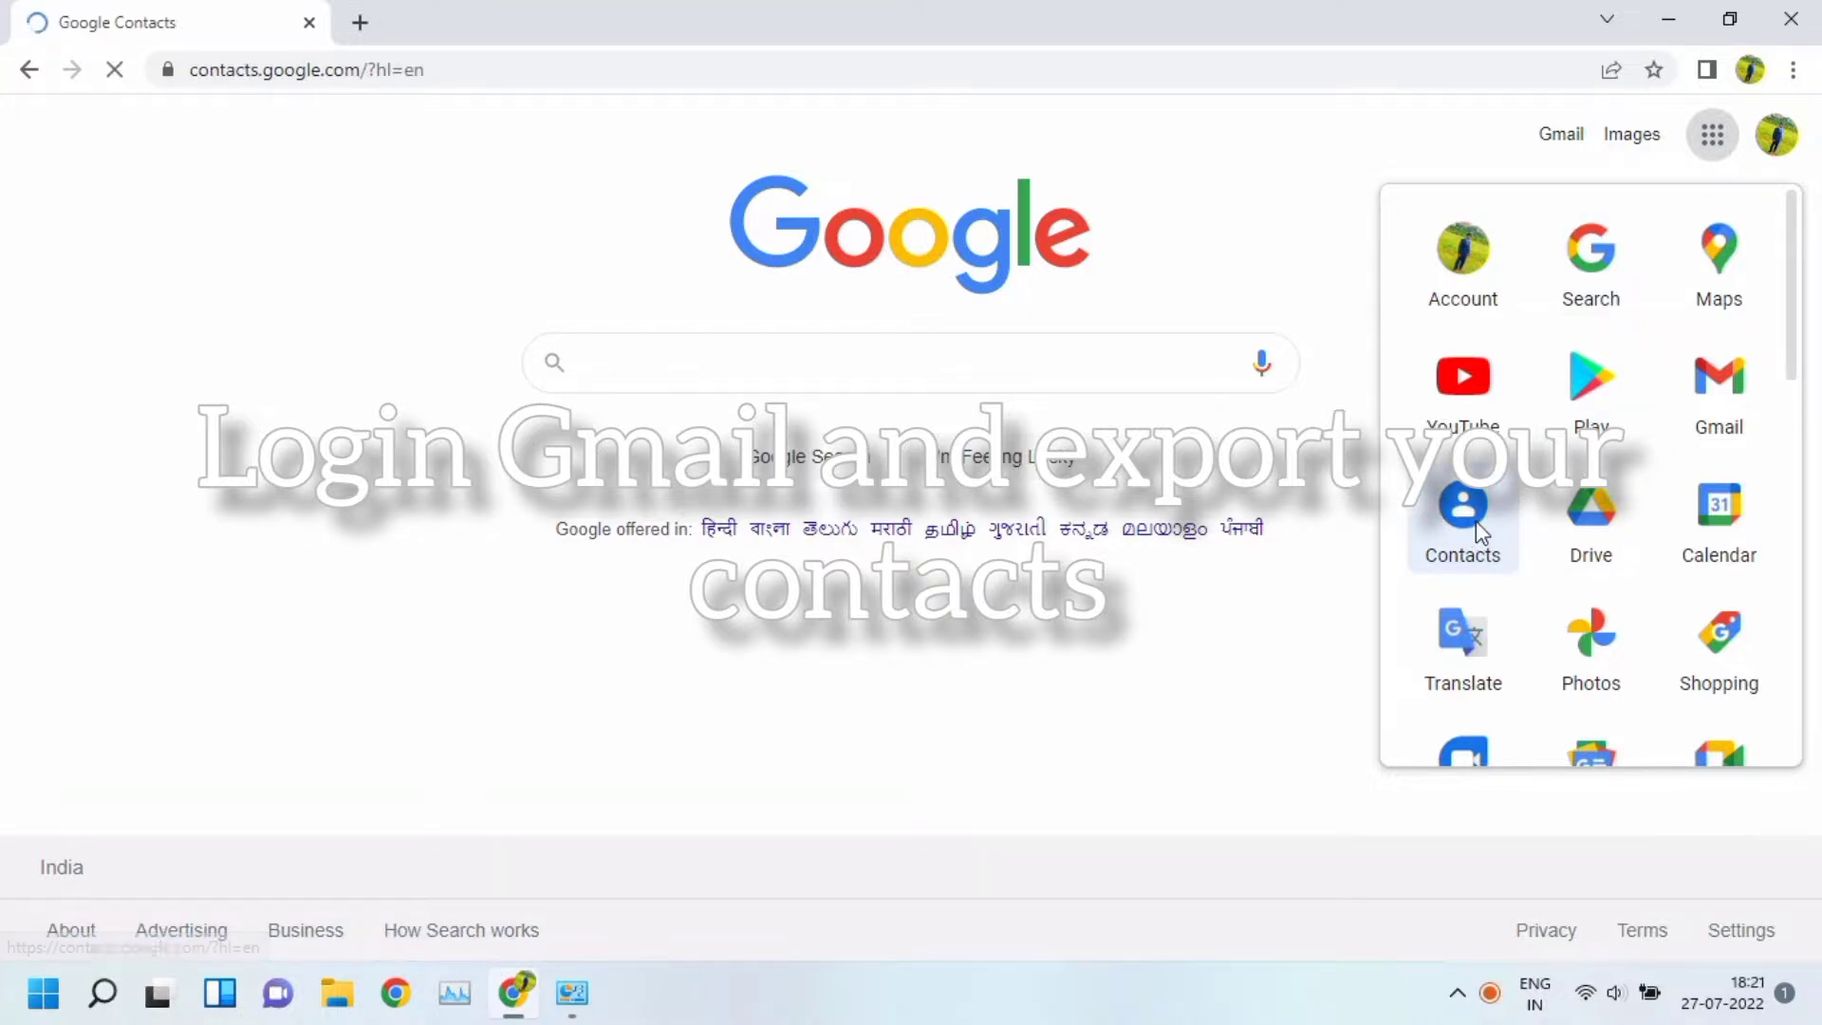
click(1462, 509)
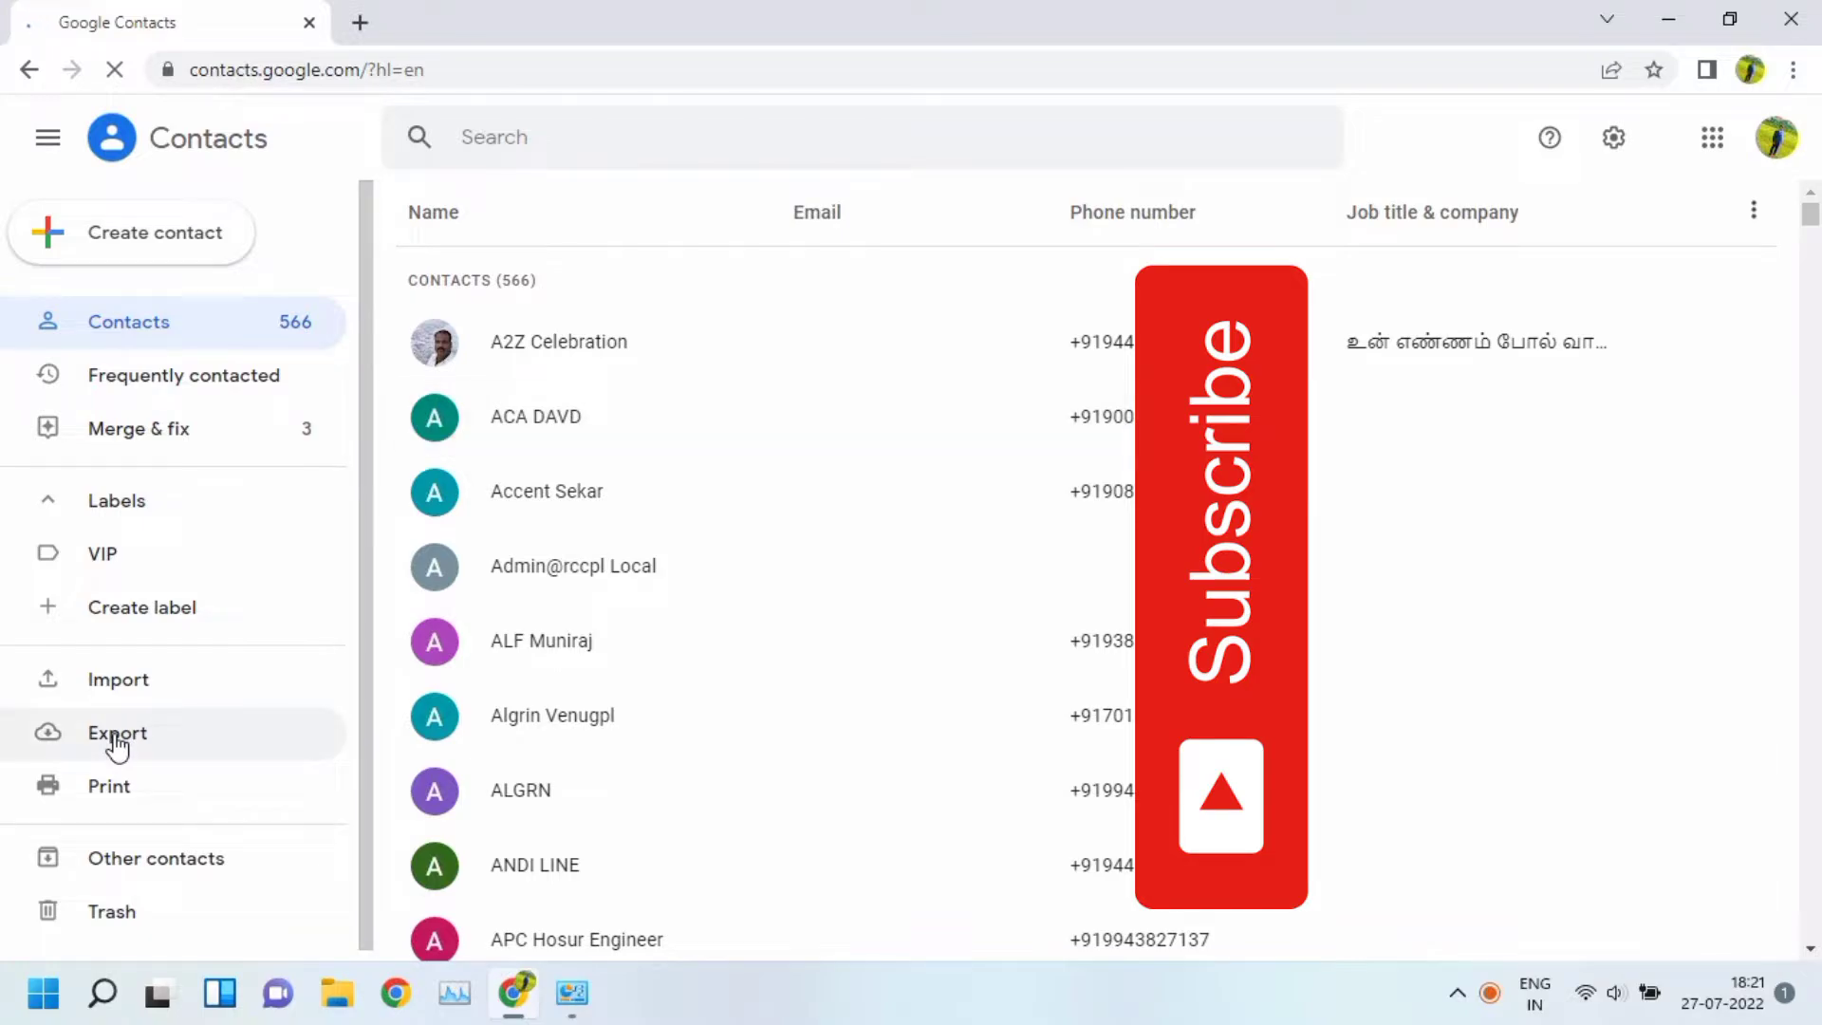
Export all 566 contacts in Outlook CSV format, downloading contacts.csv
click(116, 733)
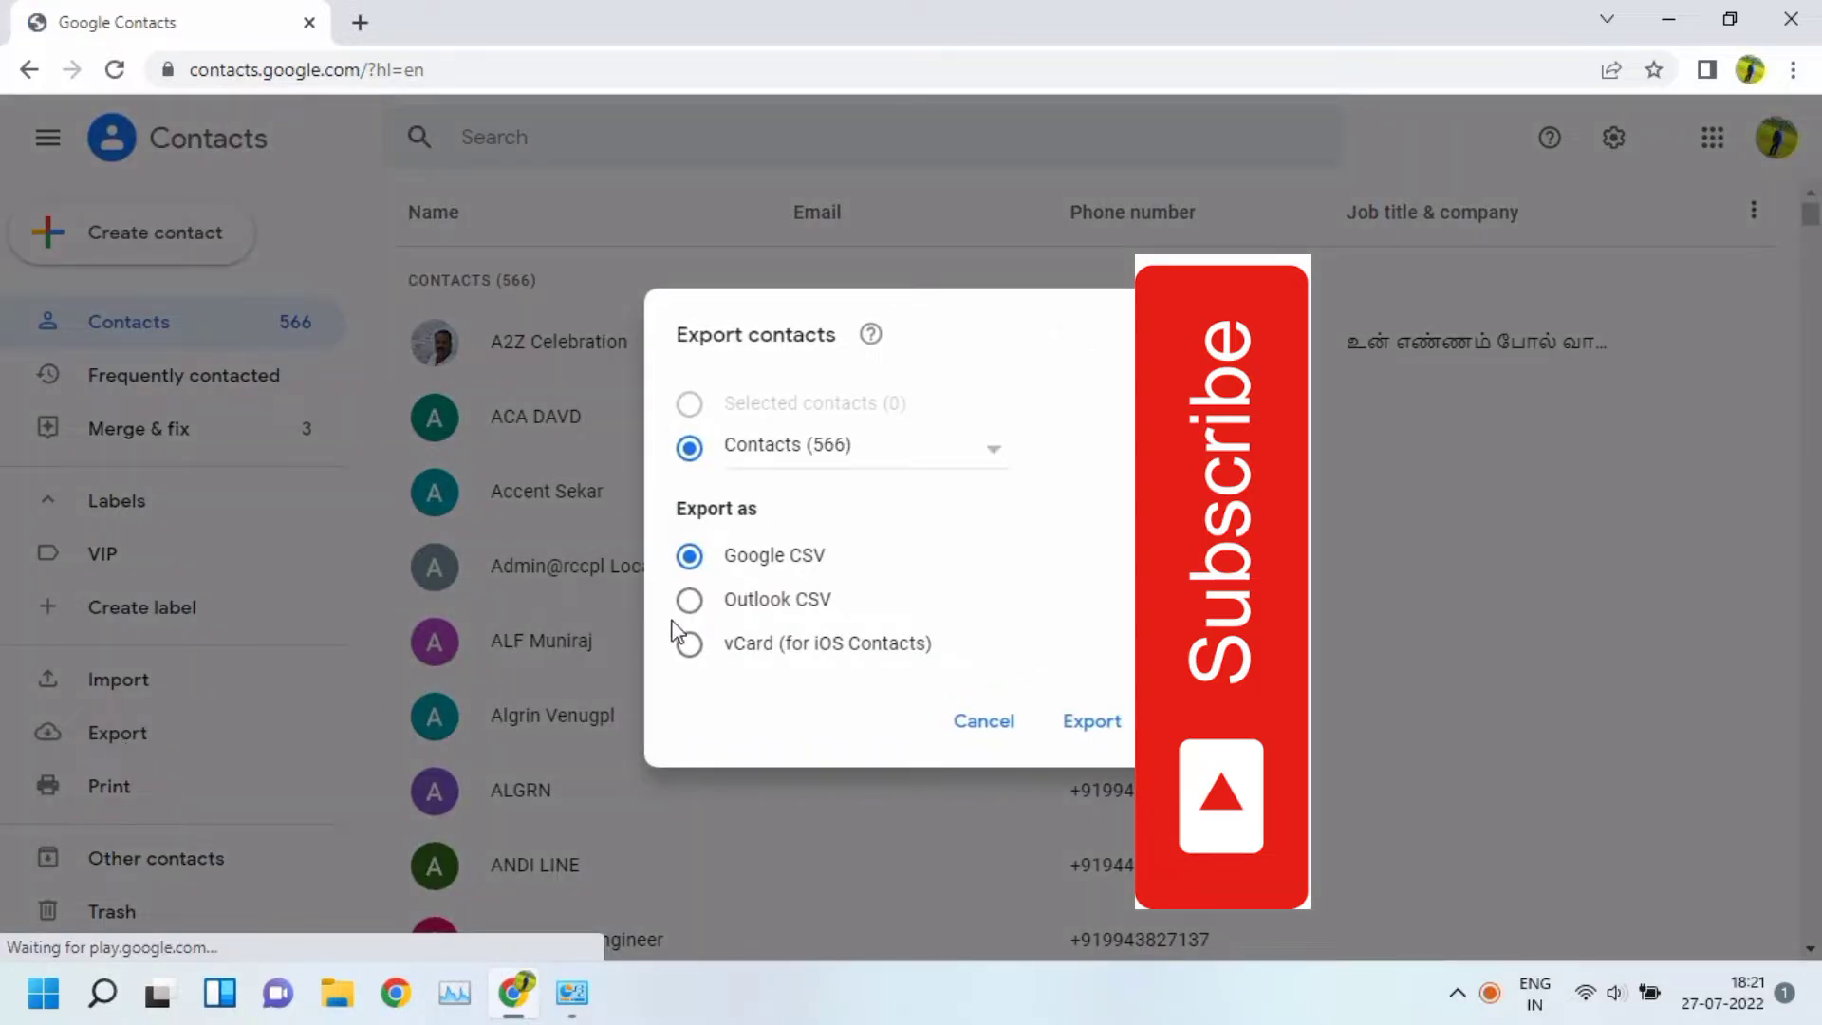
click(689, 600)
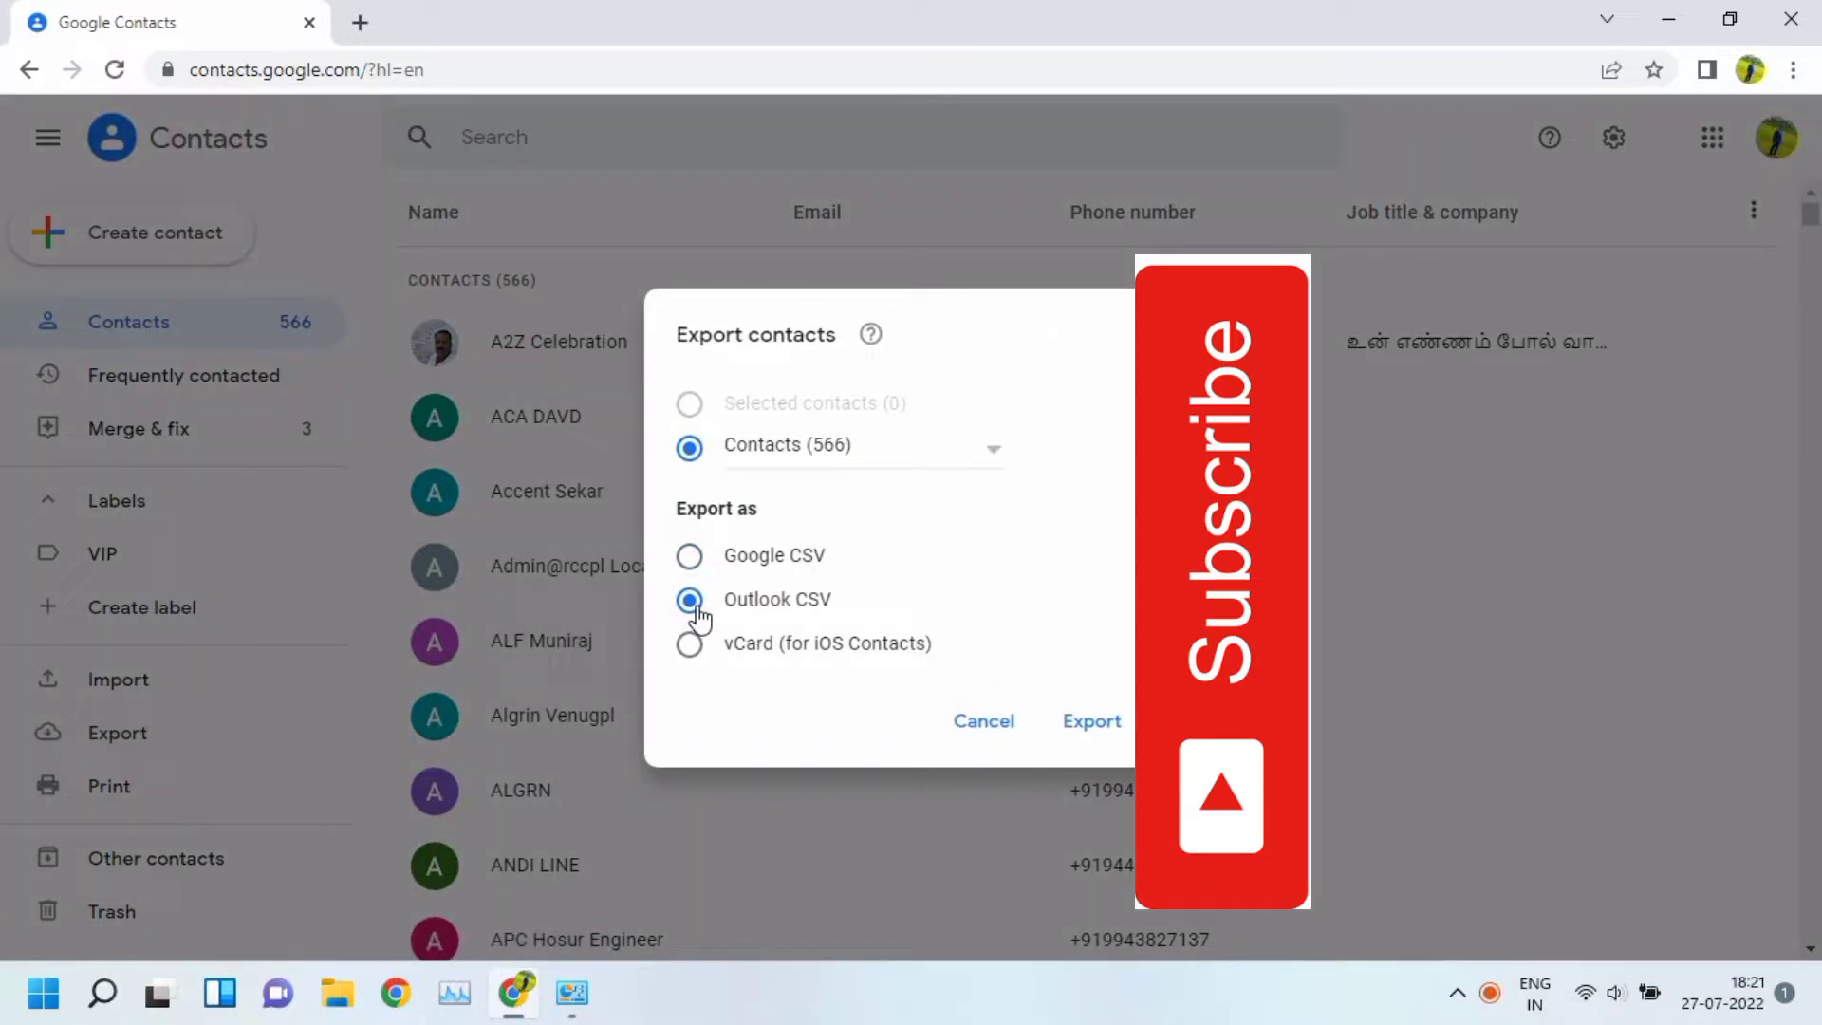
click(1101, 717)
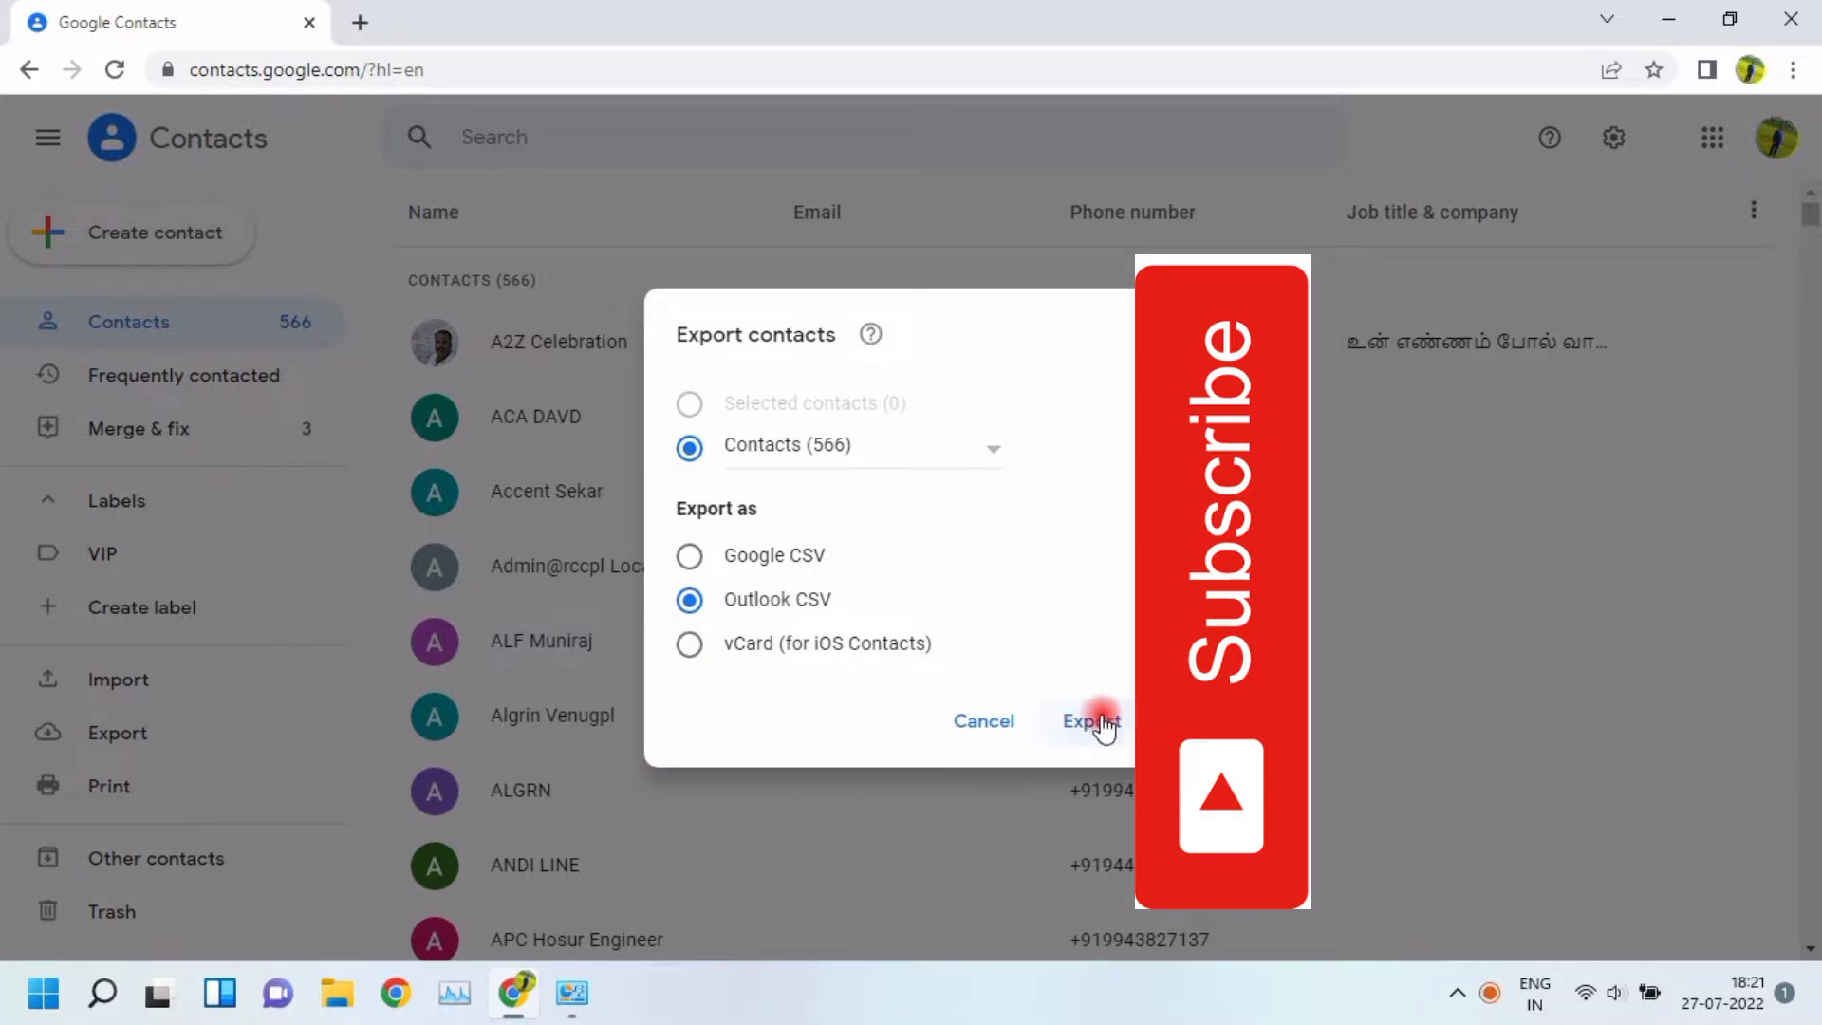
click(1098, 721)
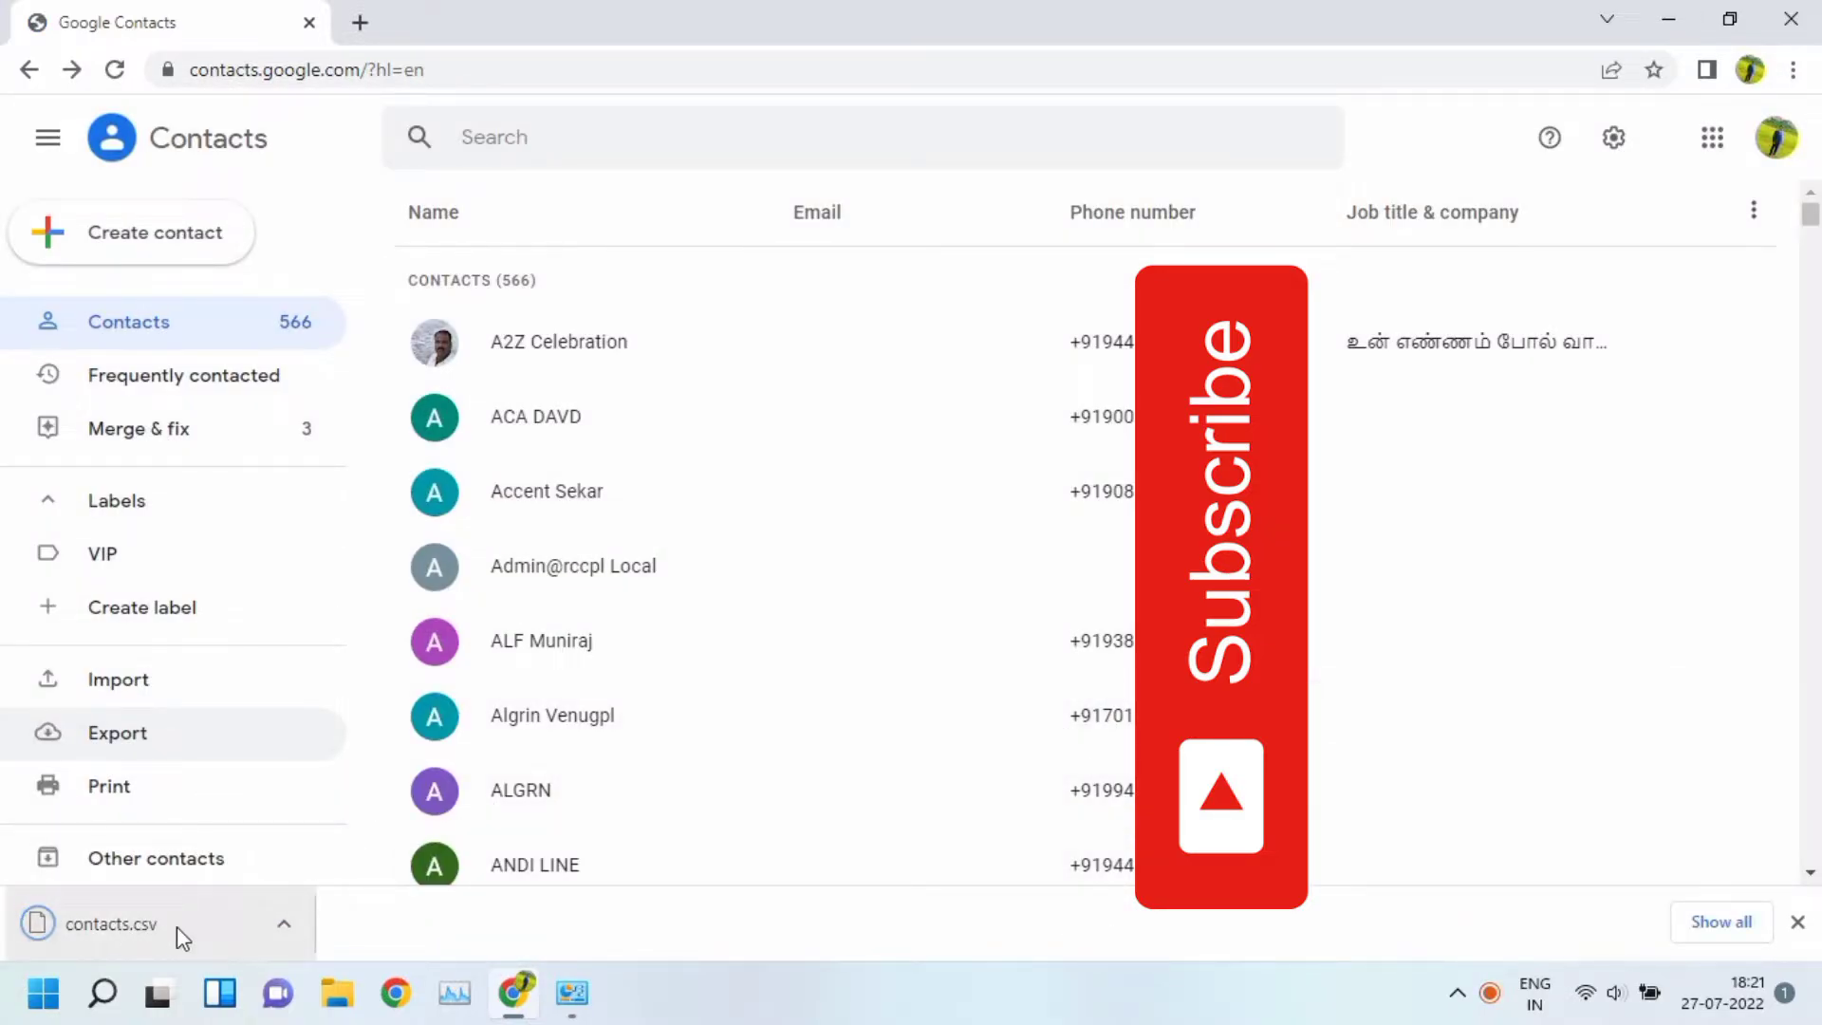
Reveal the downloaded contacts.csv in the Downloads folder via Show in folder
click(284, 924)
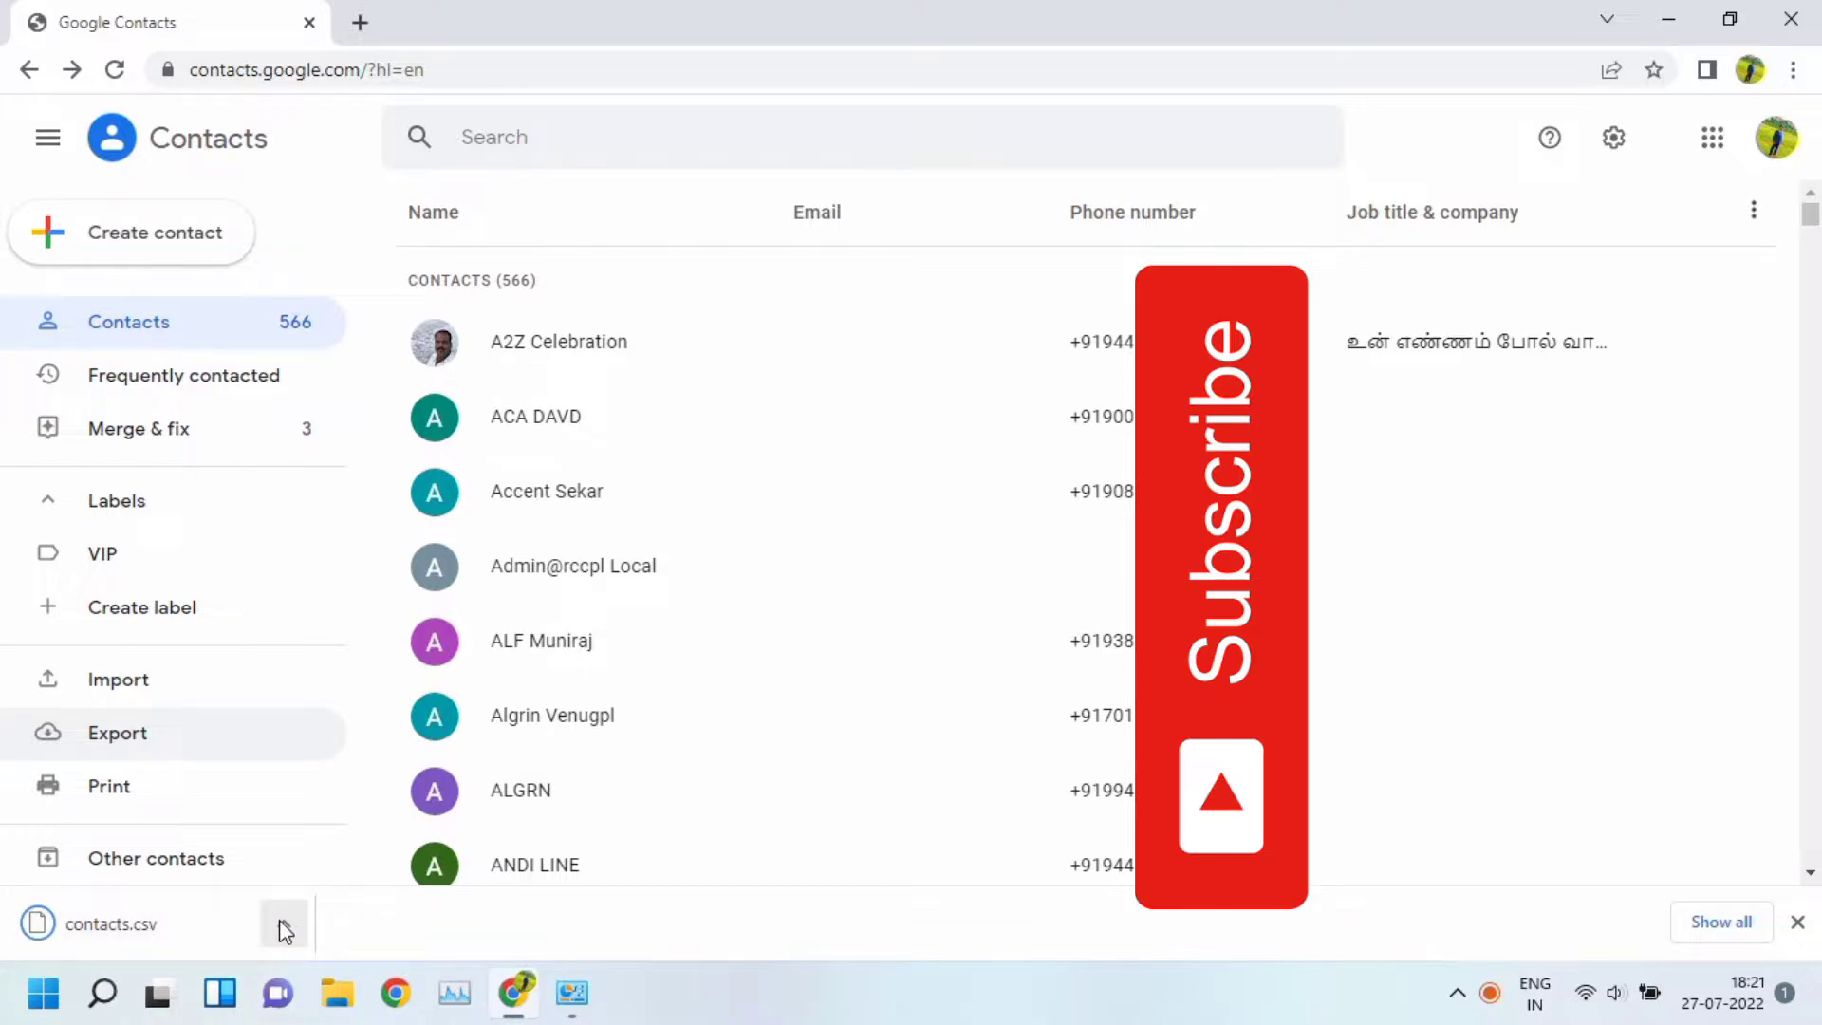
click(283, 923)
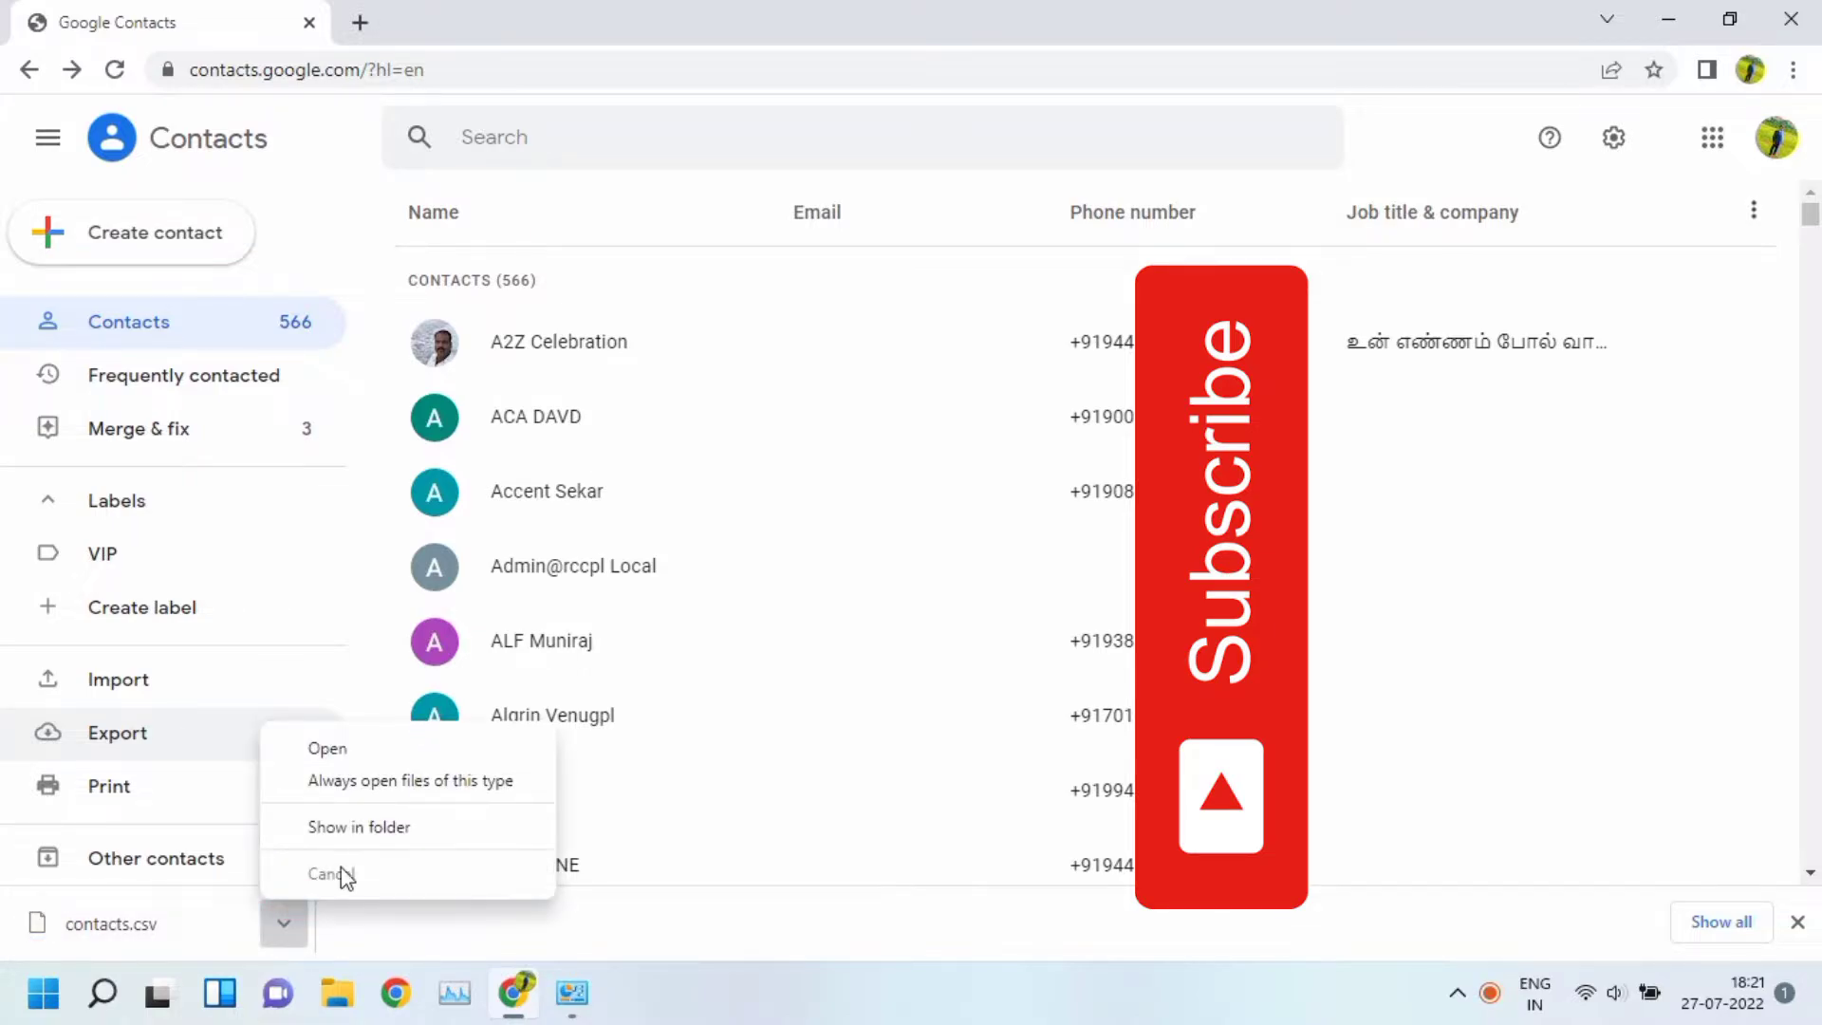
click(326, 874)
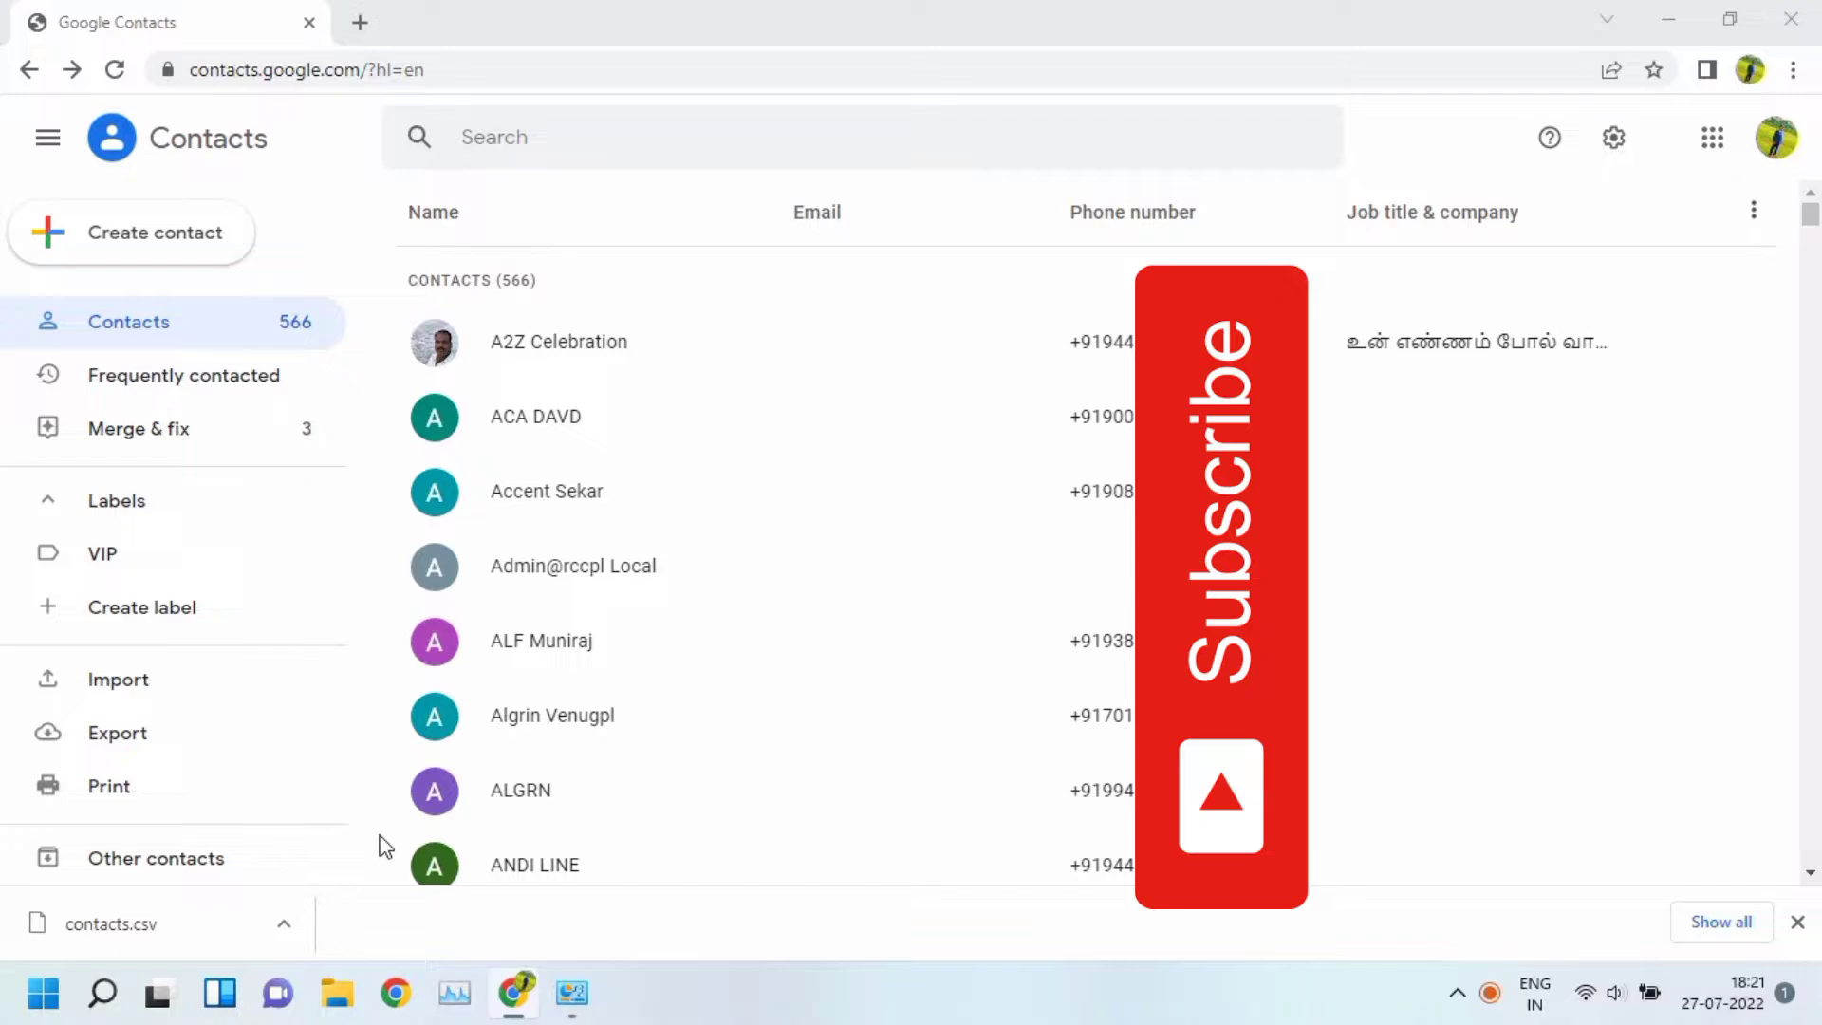
click(335, 995)
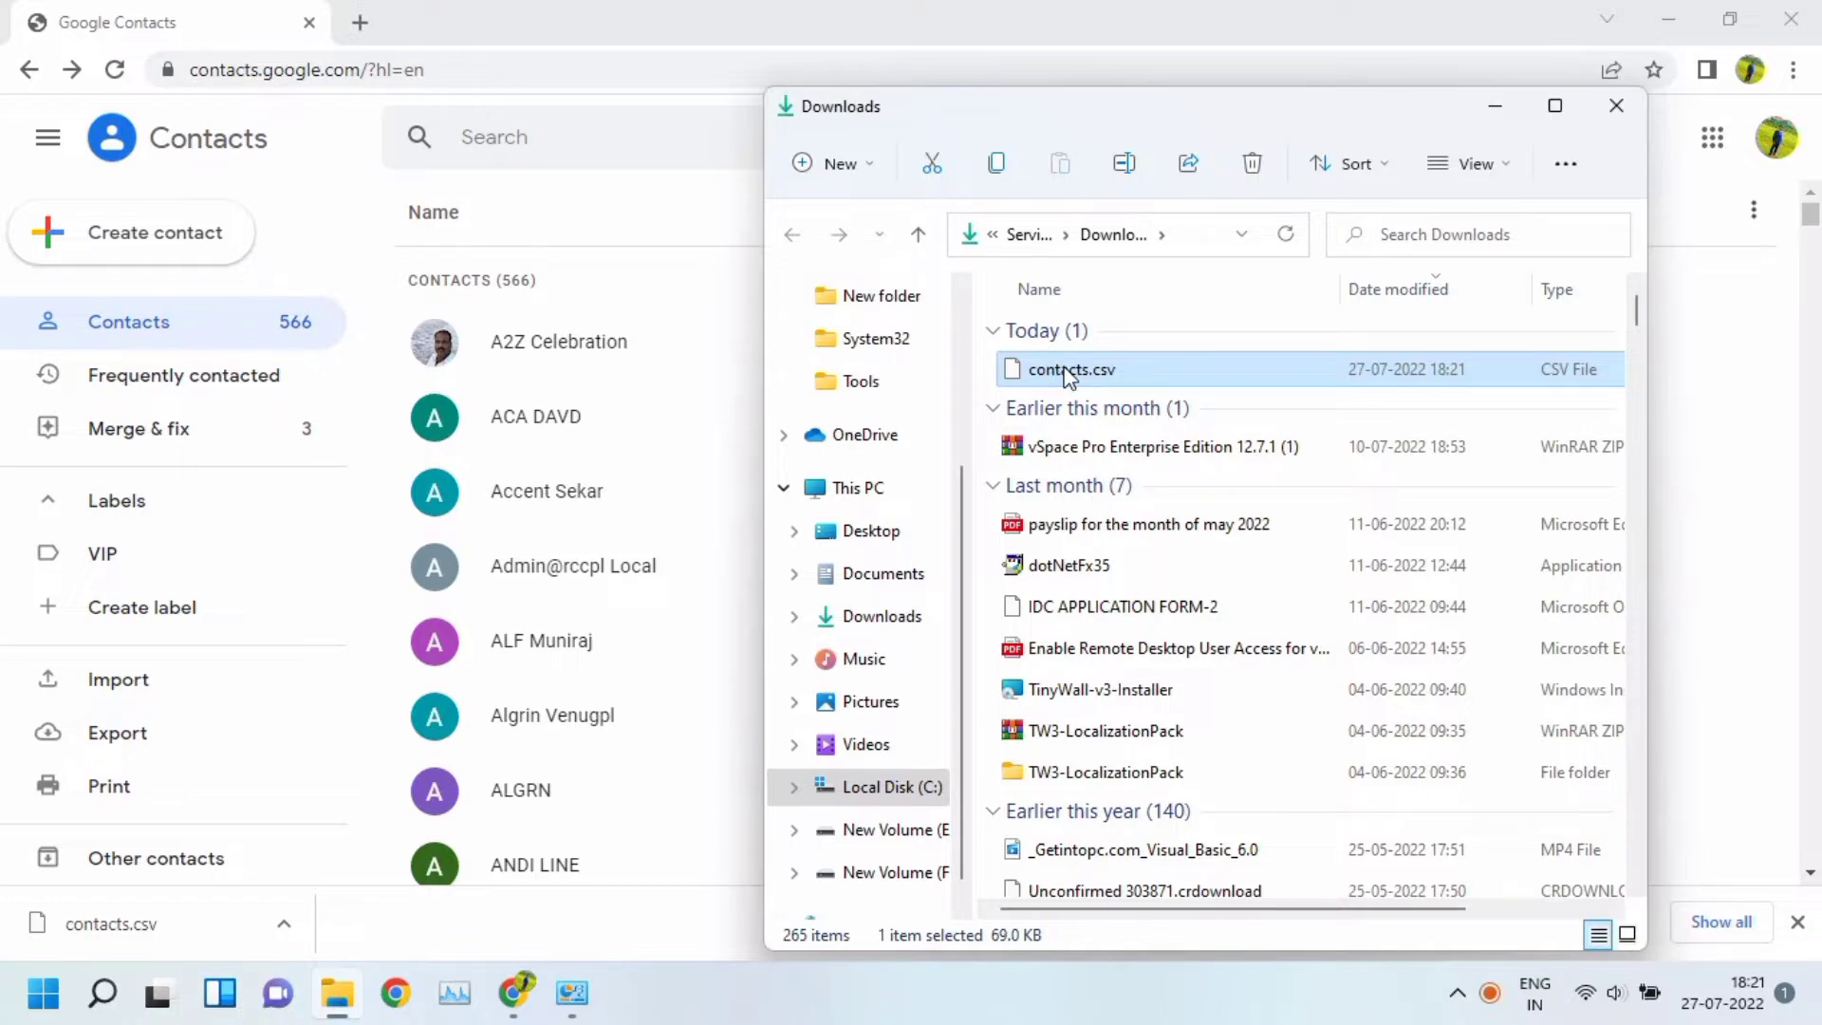
Copy contacts.csv from the Downloads folder via its context menu
right_click(1067, 368)
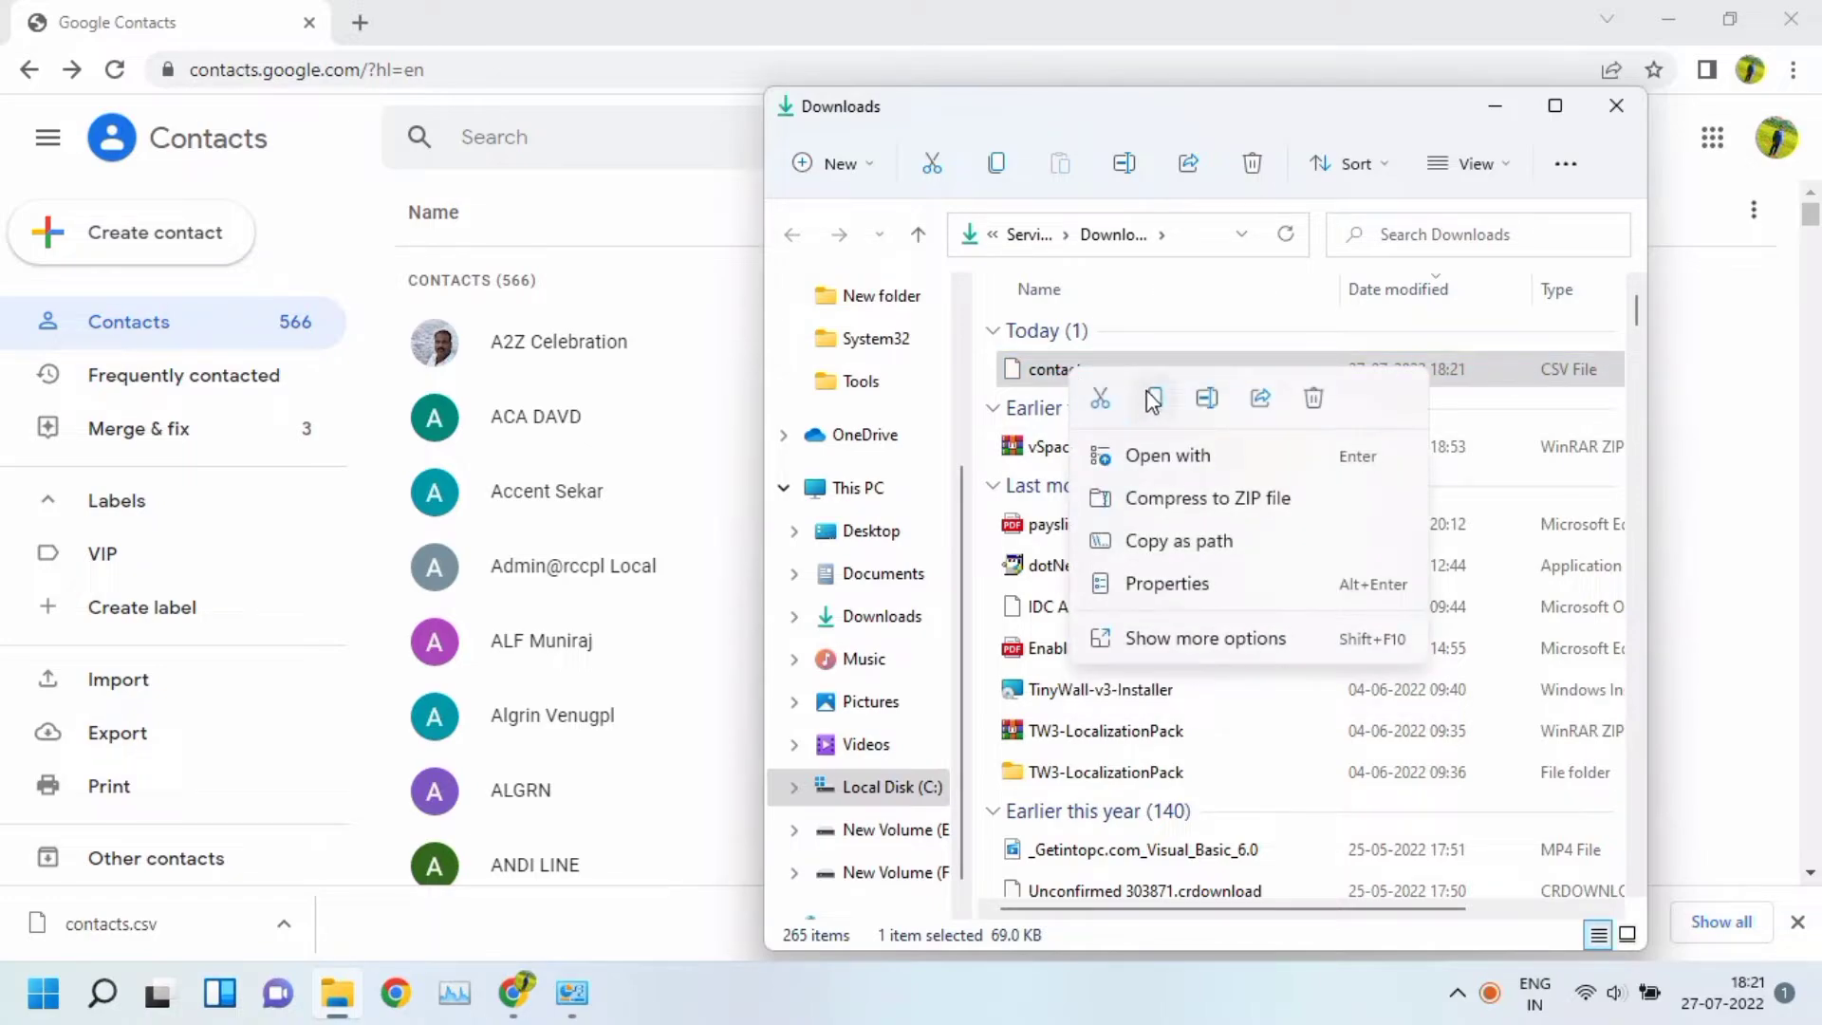
click(1154, 399)
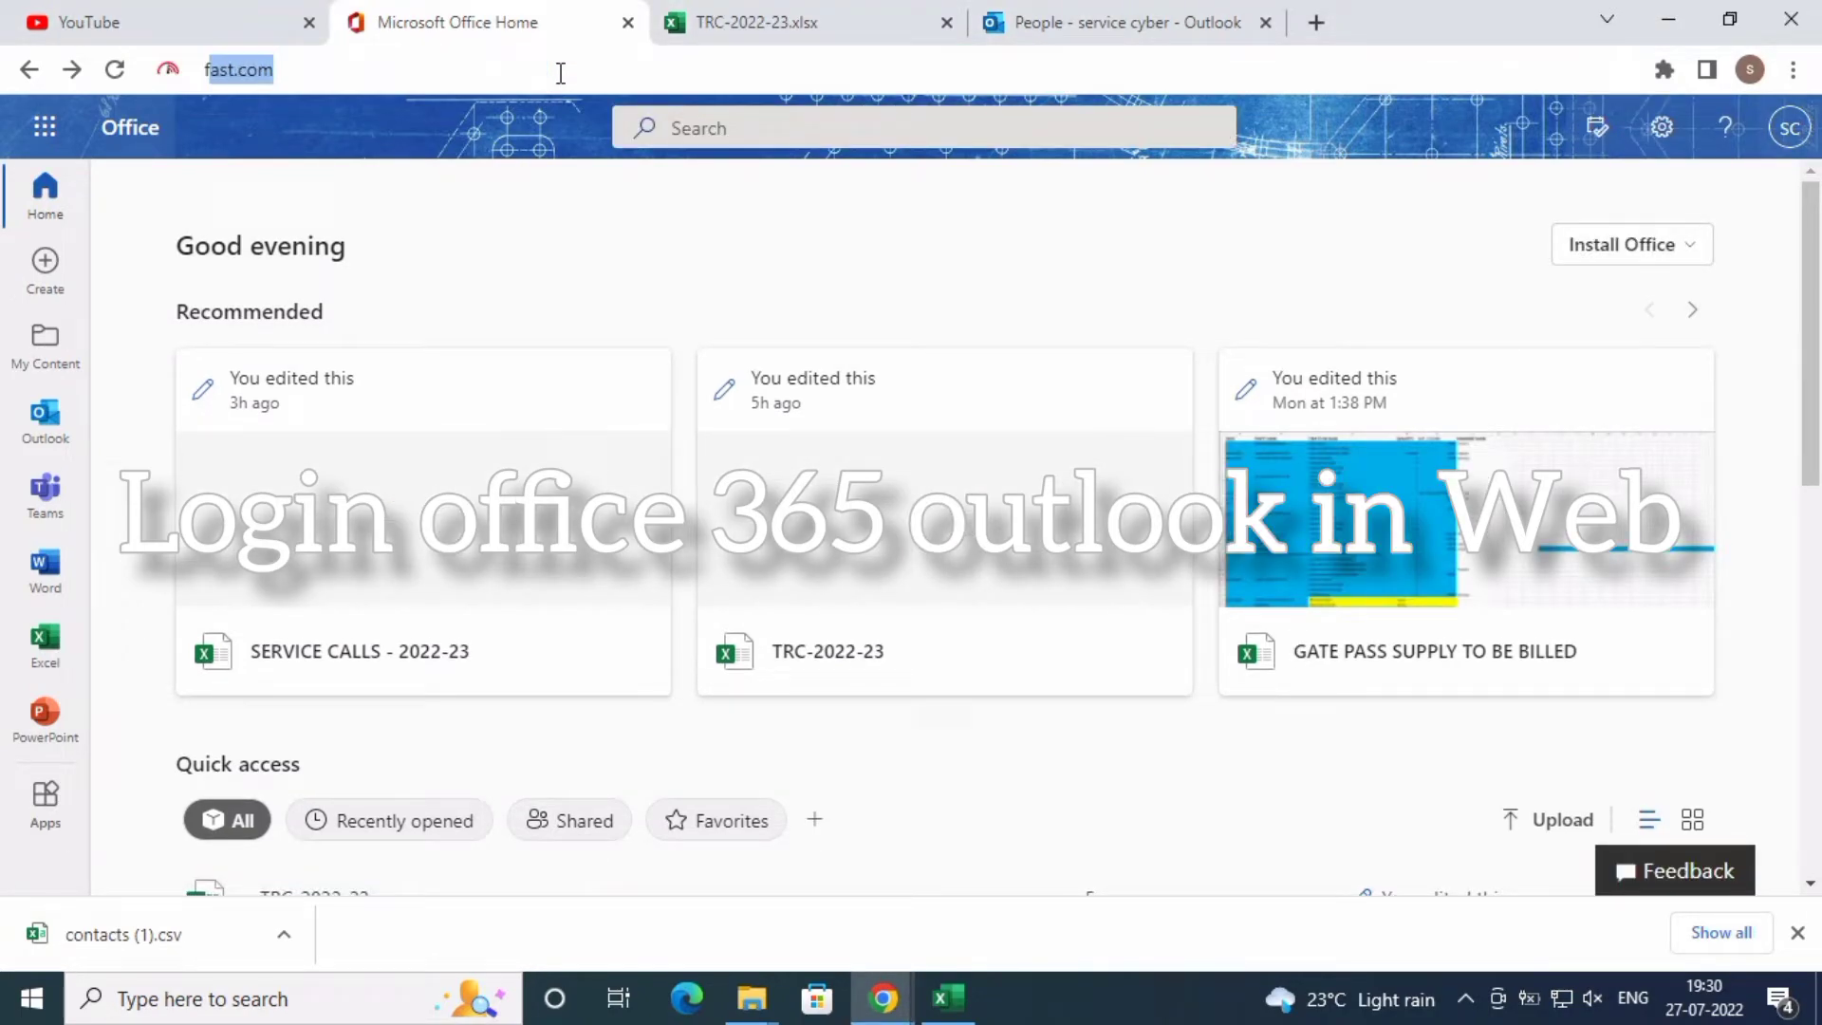
Go to office.com and launch Outlook mail from the app rail
text(fdo)
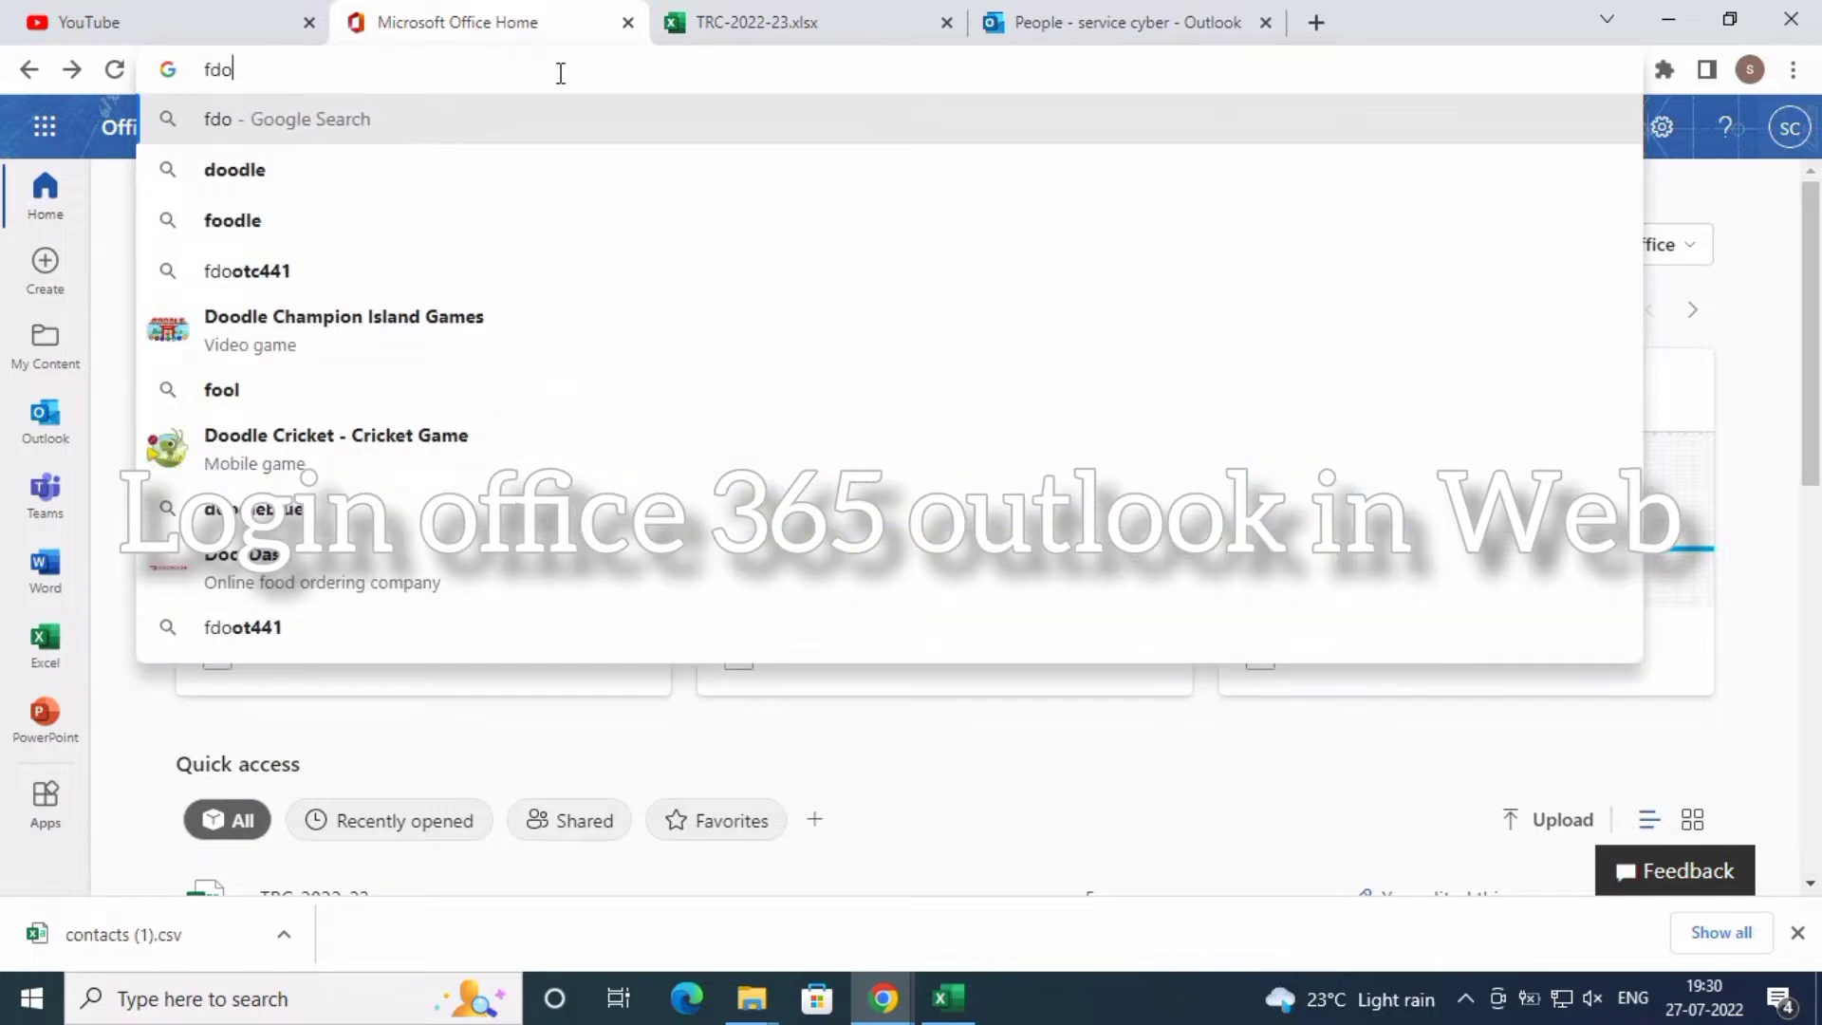
text(office.com/?auth=2)
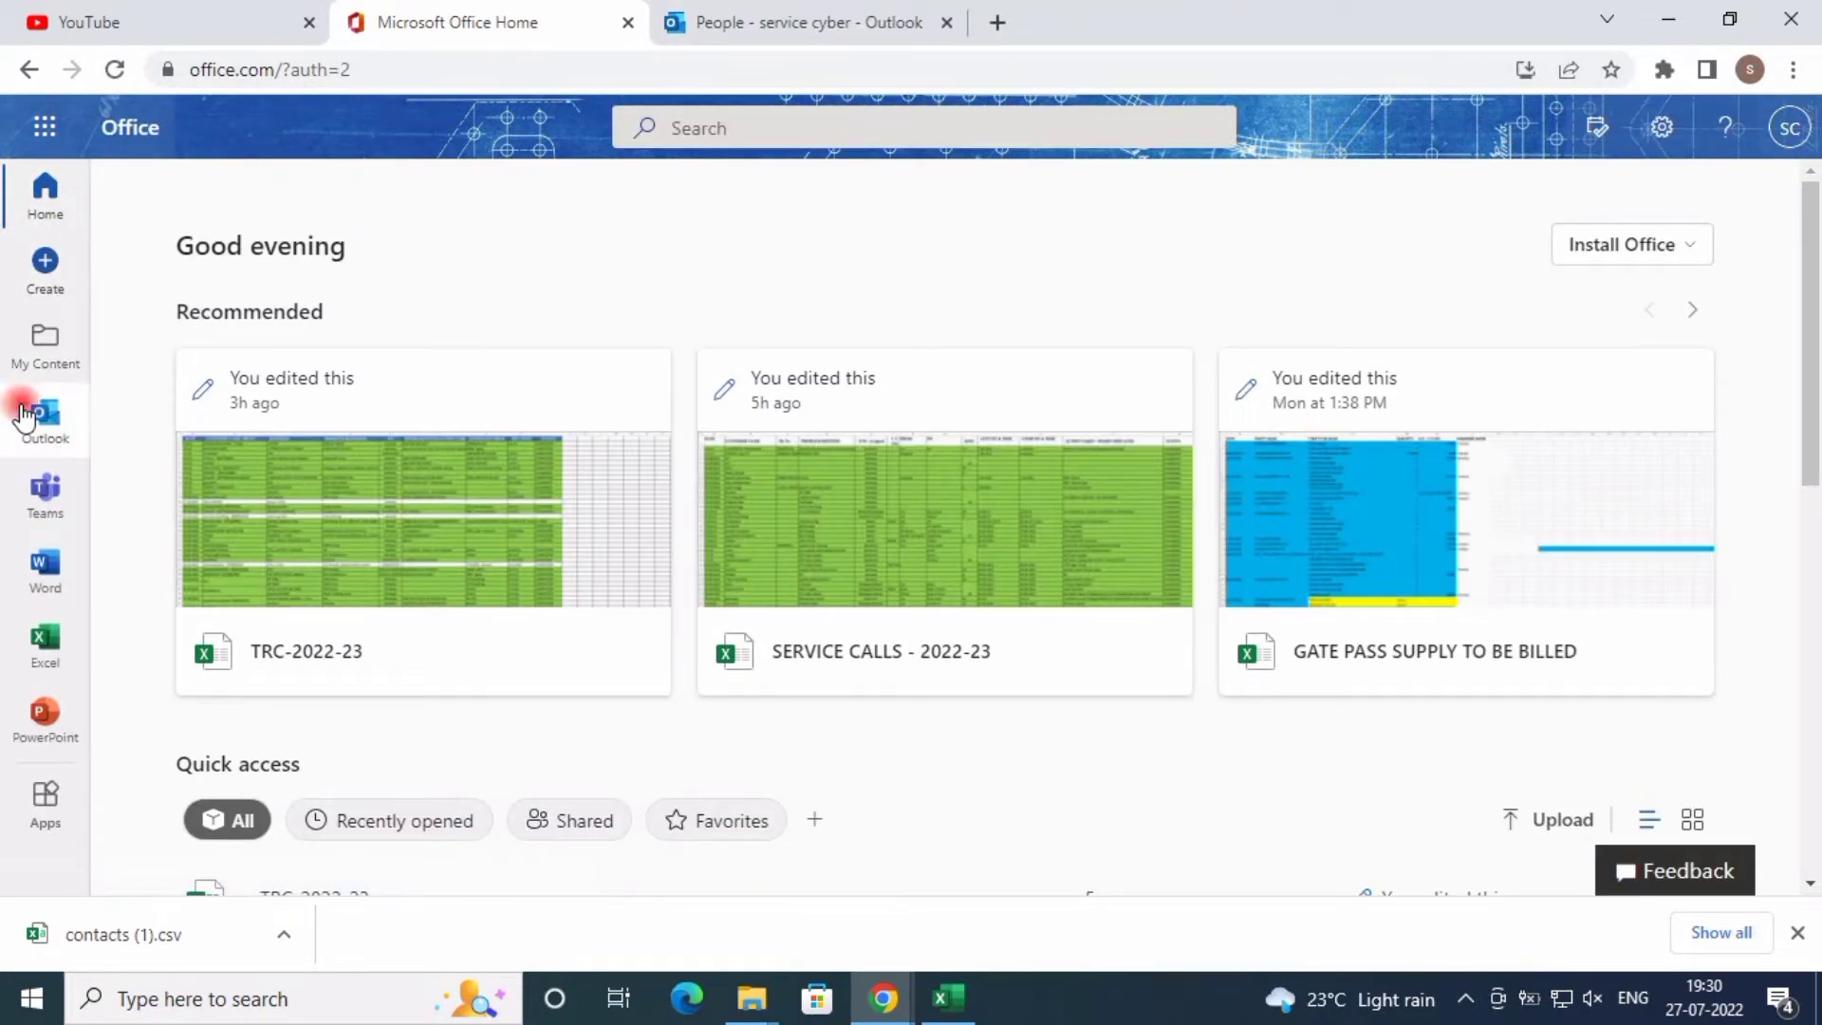
click(45, 412)
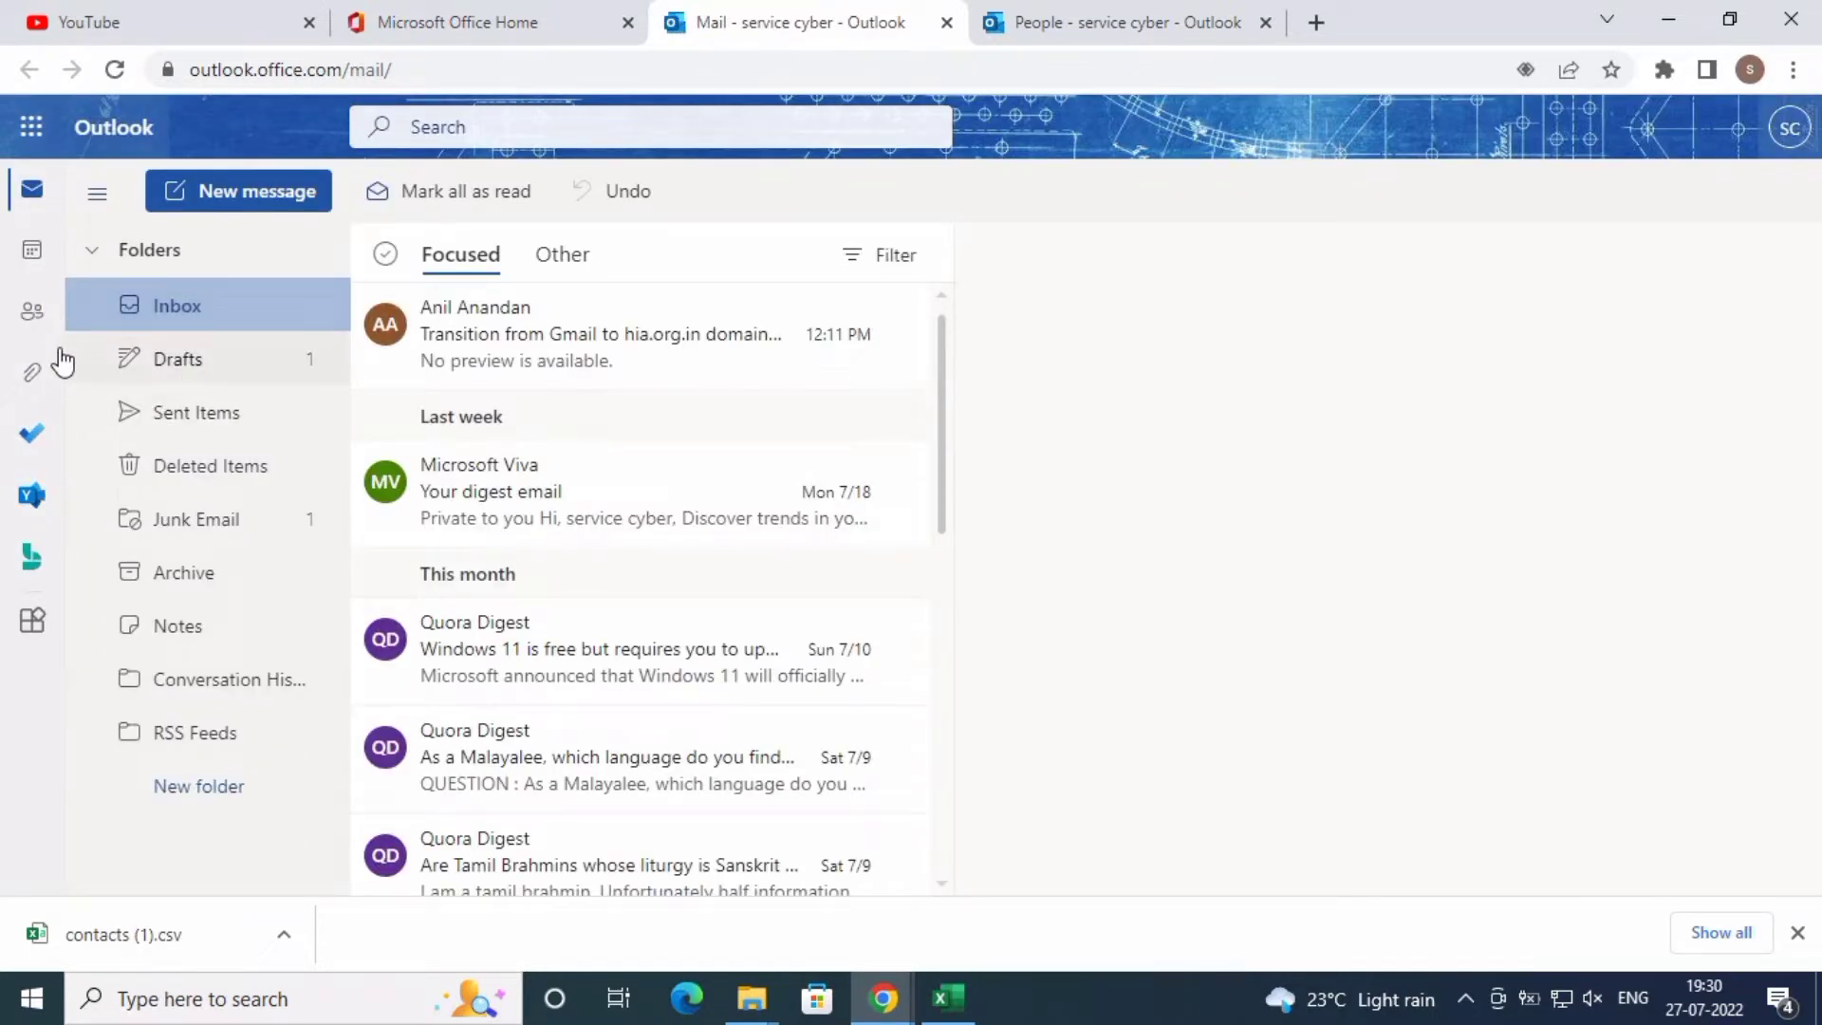
Go to People > Your contacts and start Import contacts from the Manage menu
click(31, 309)
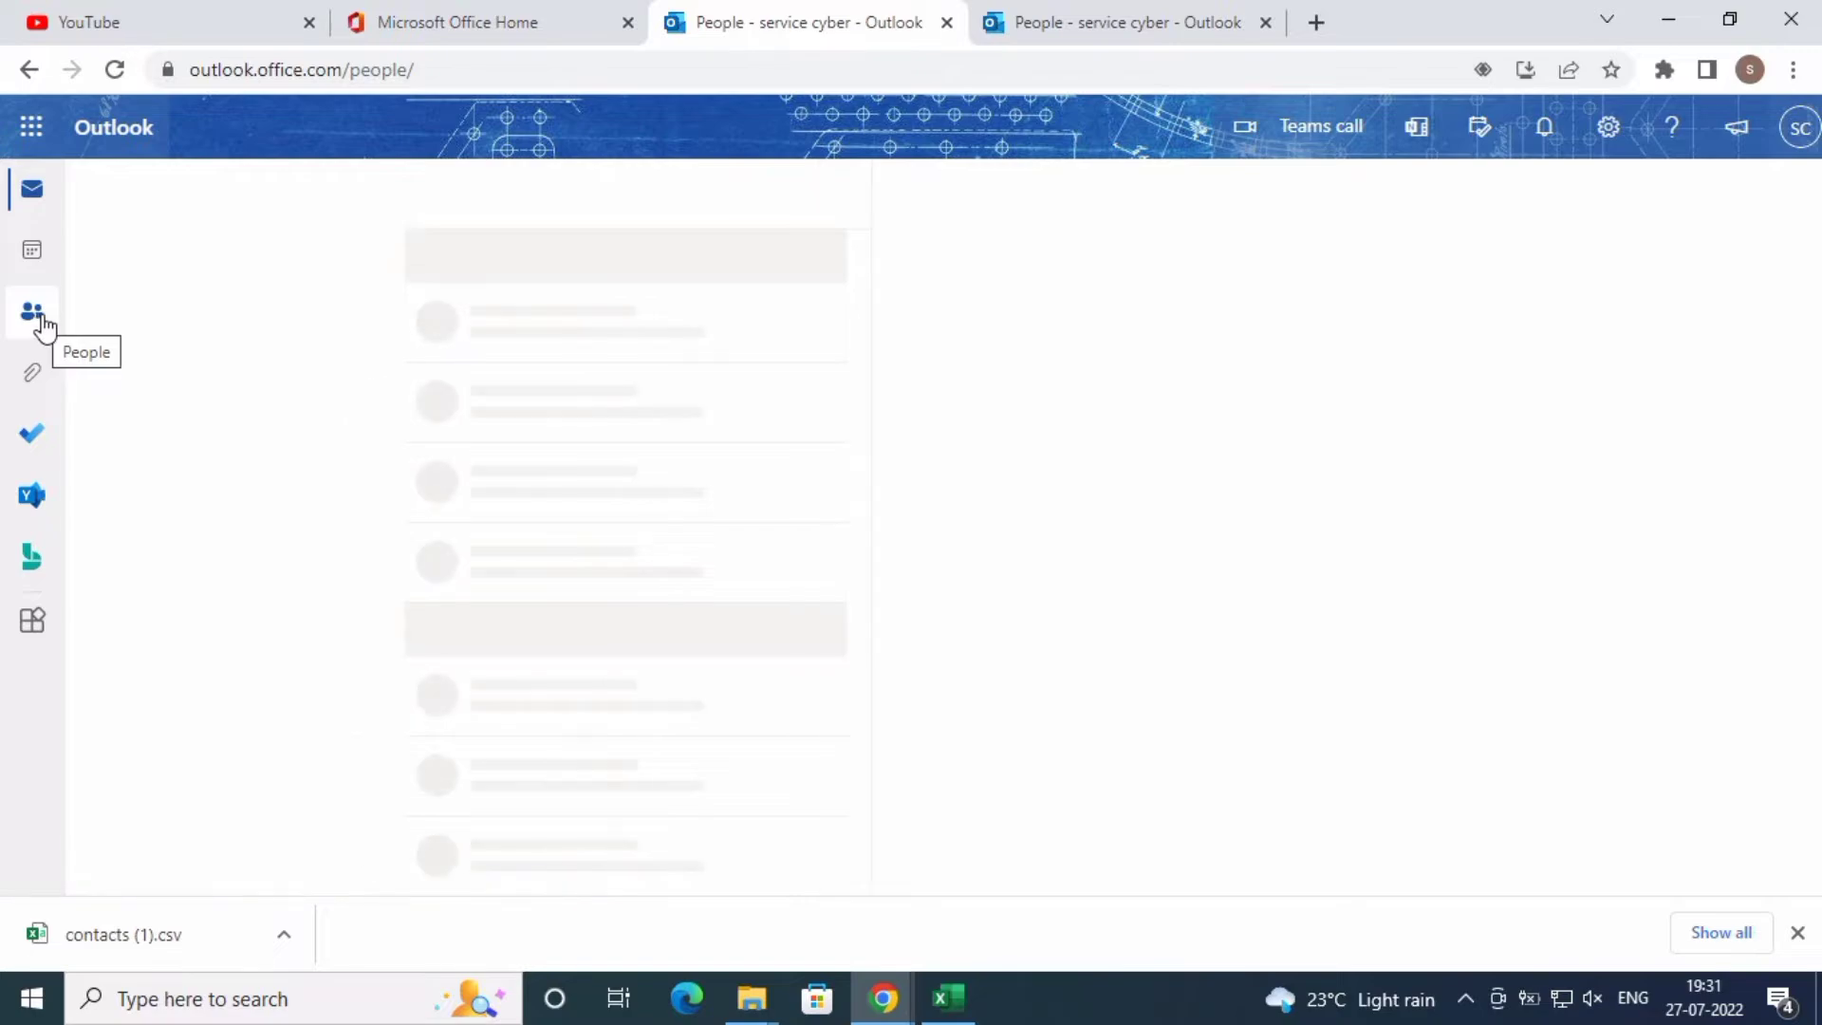
click(31, 312)
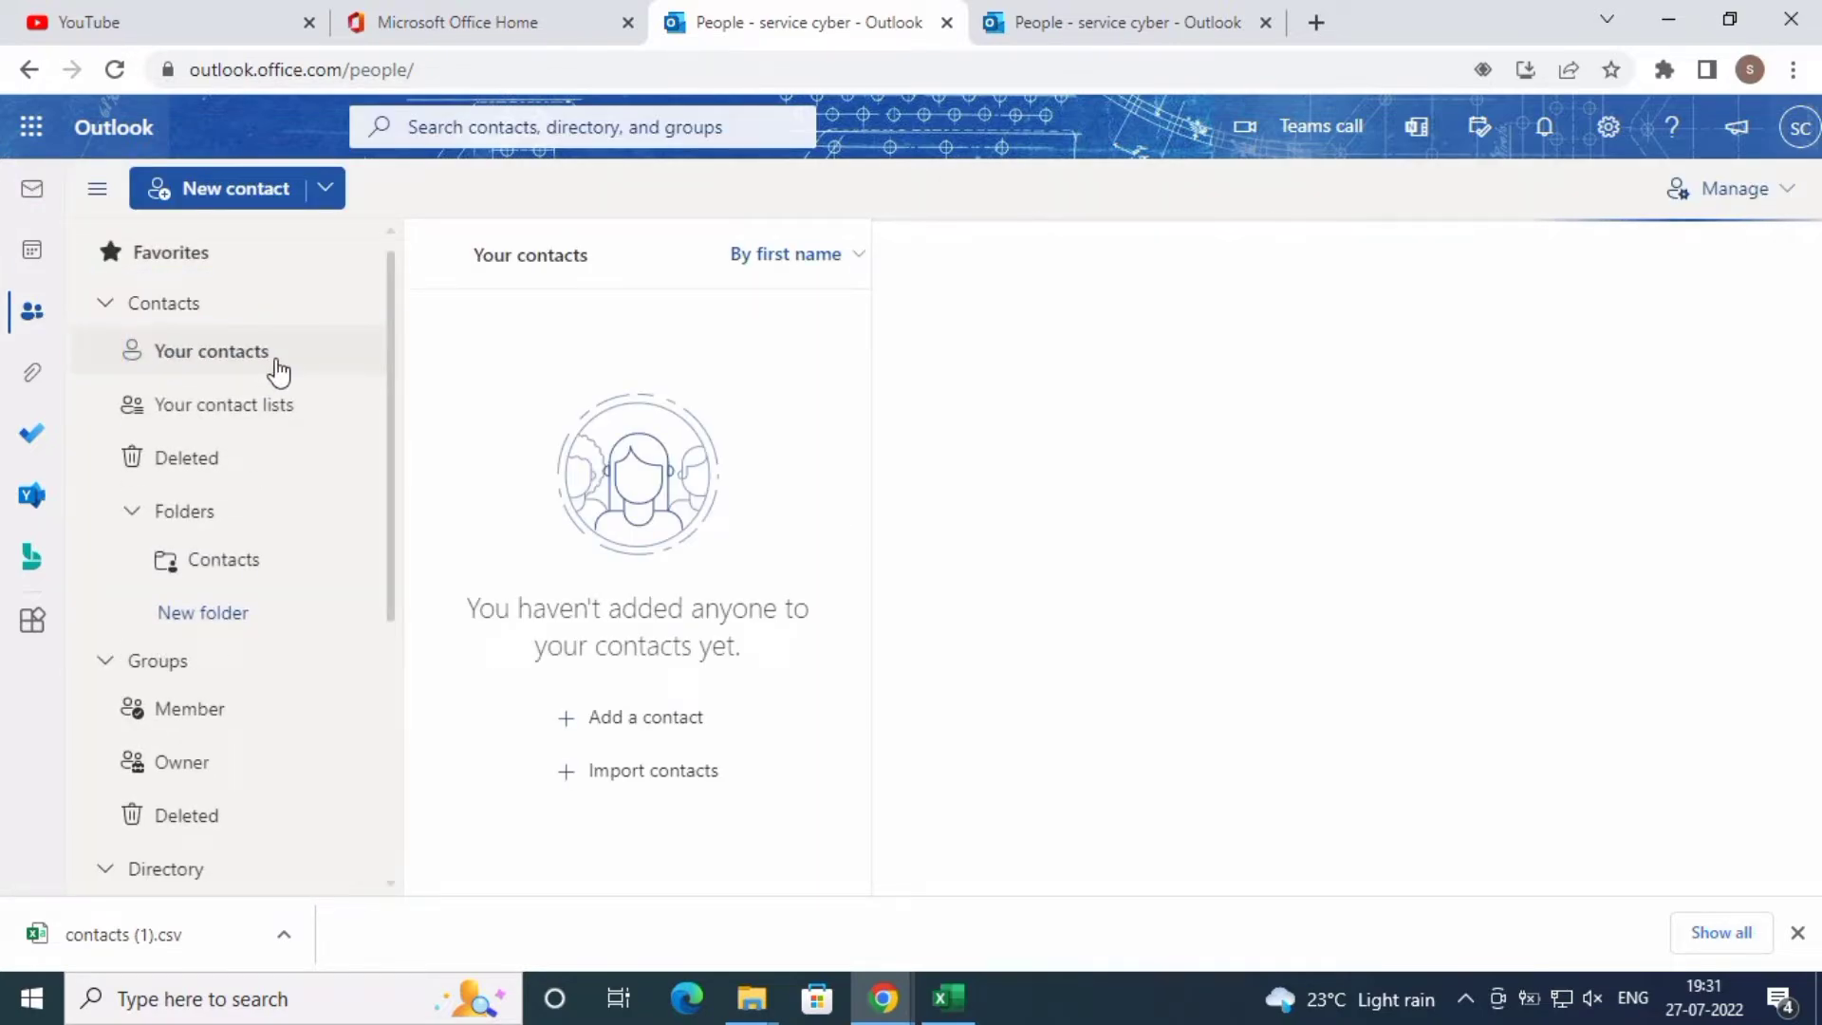
click(211, 352)
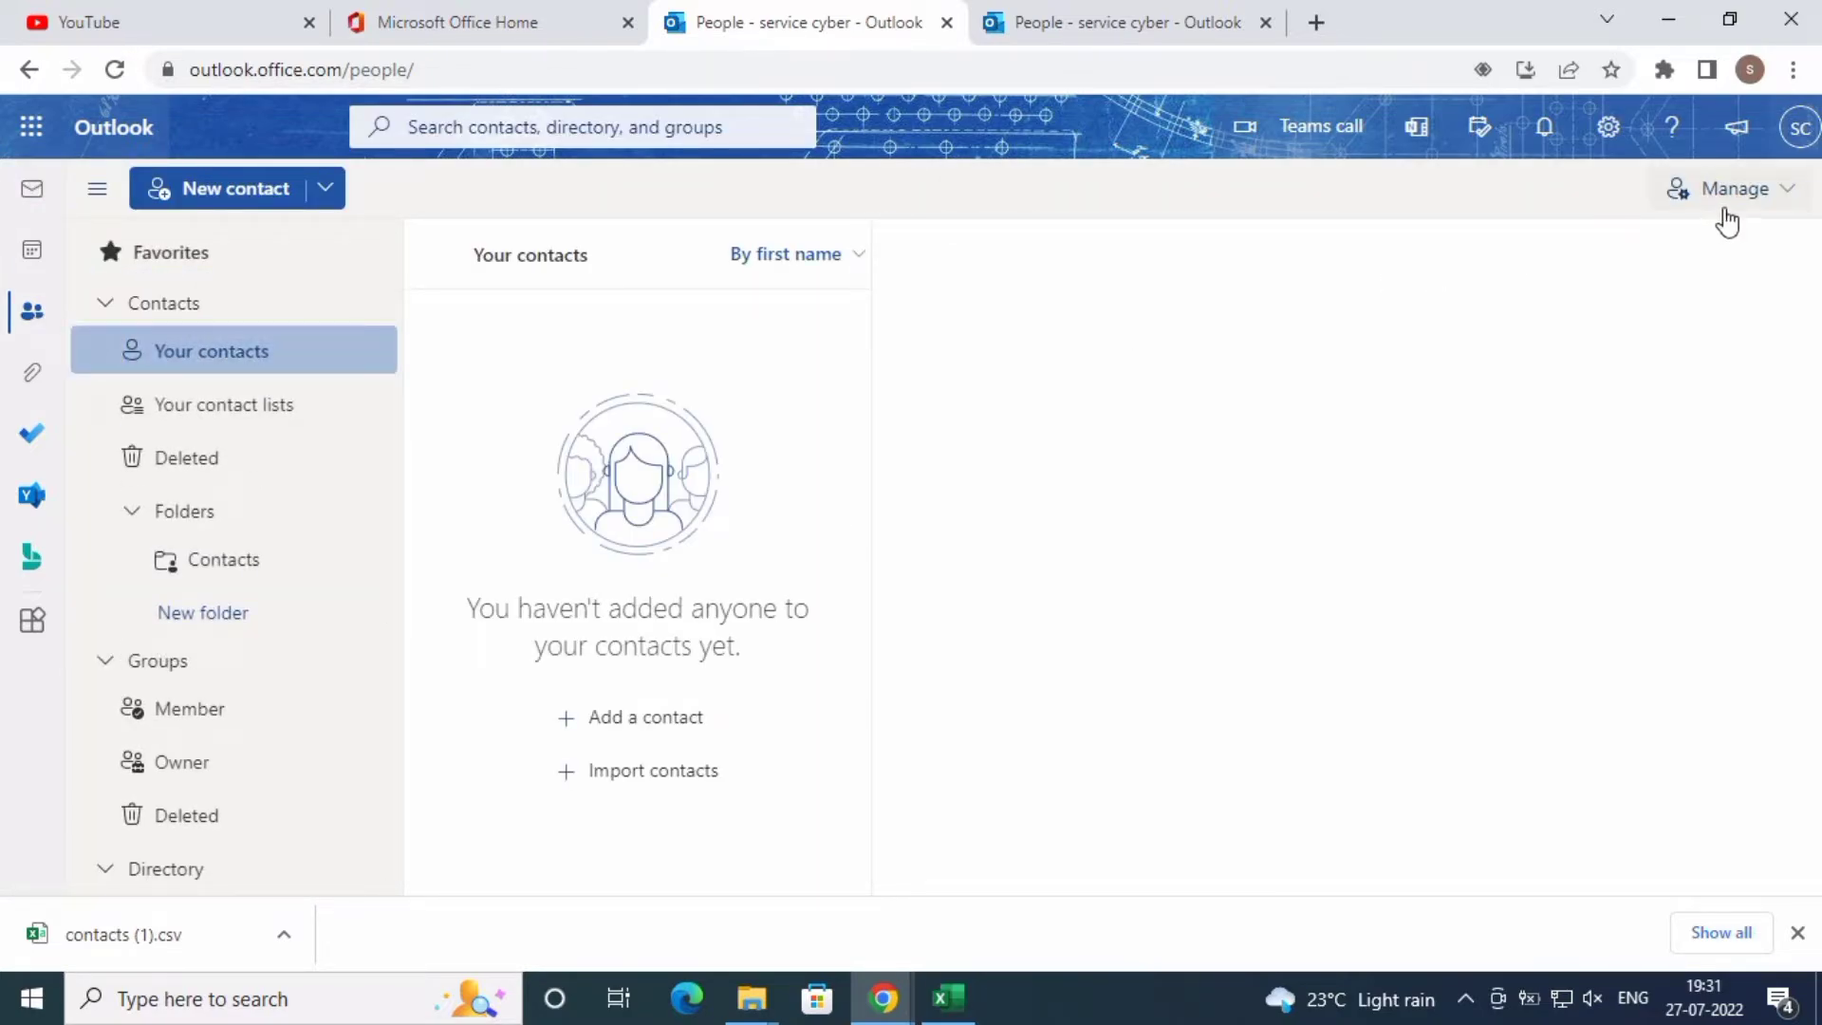
click(1731, 188)
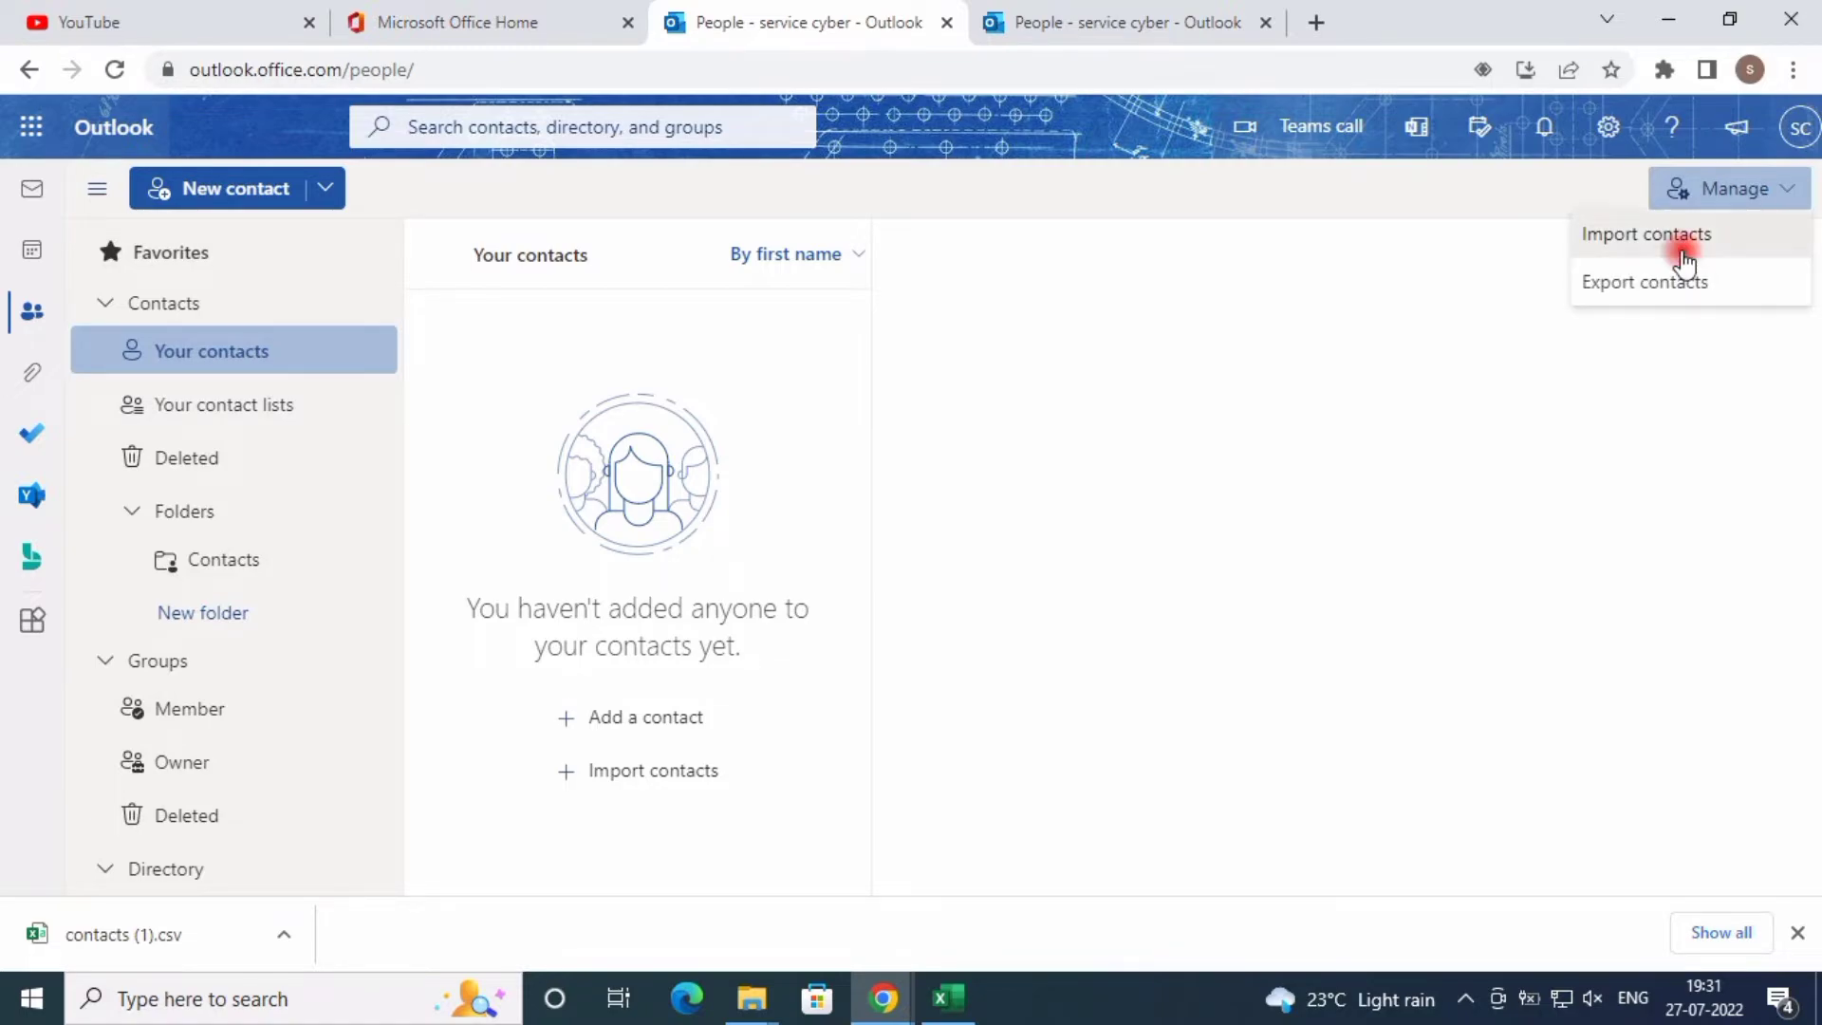
click(1645, 235)
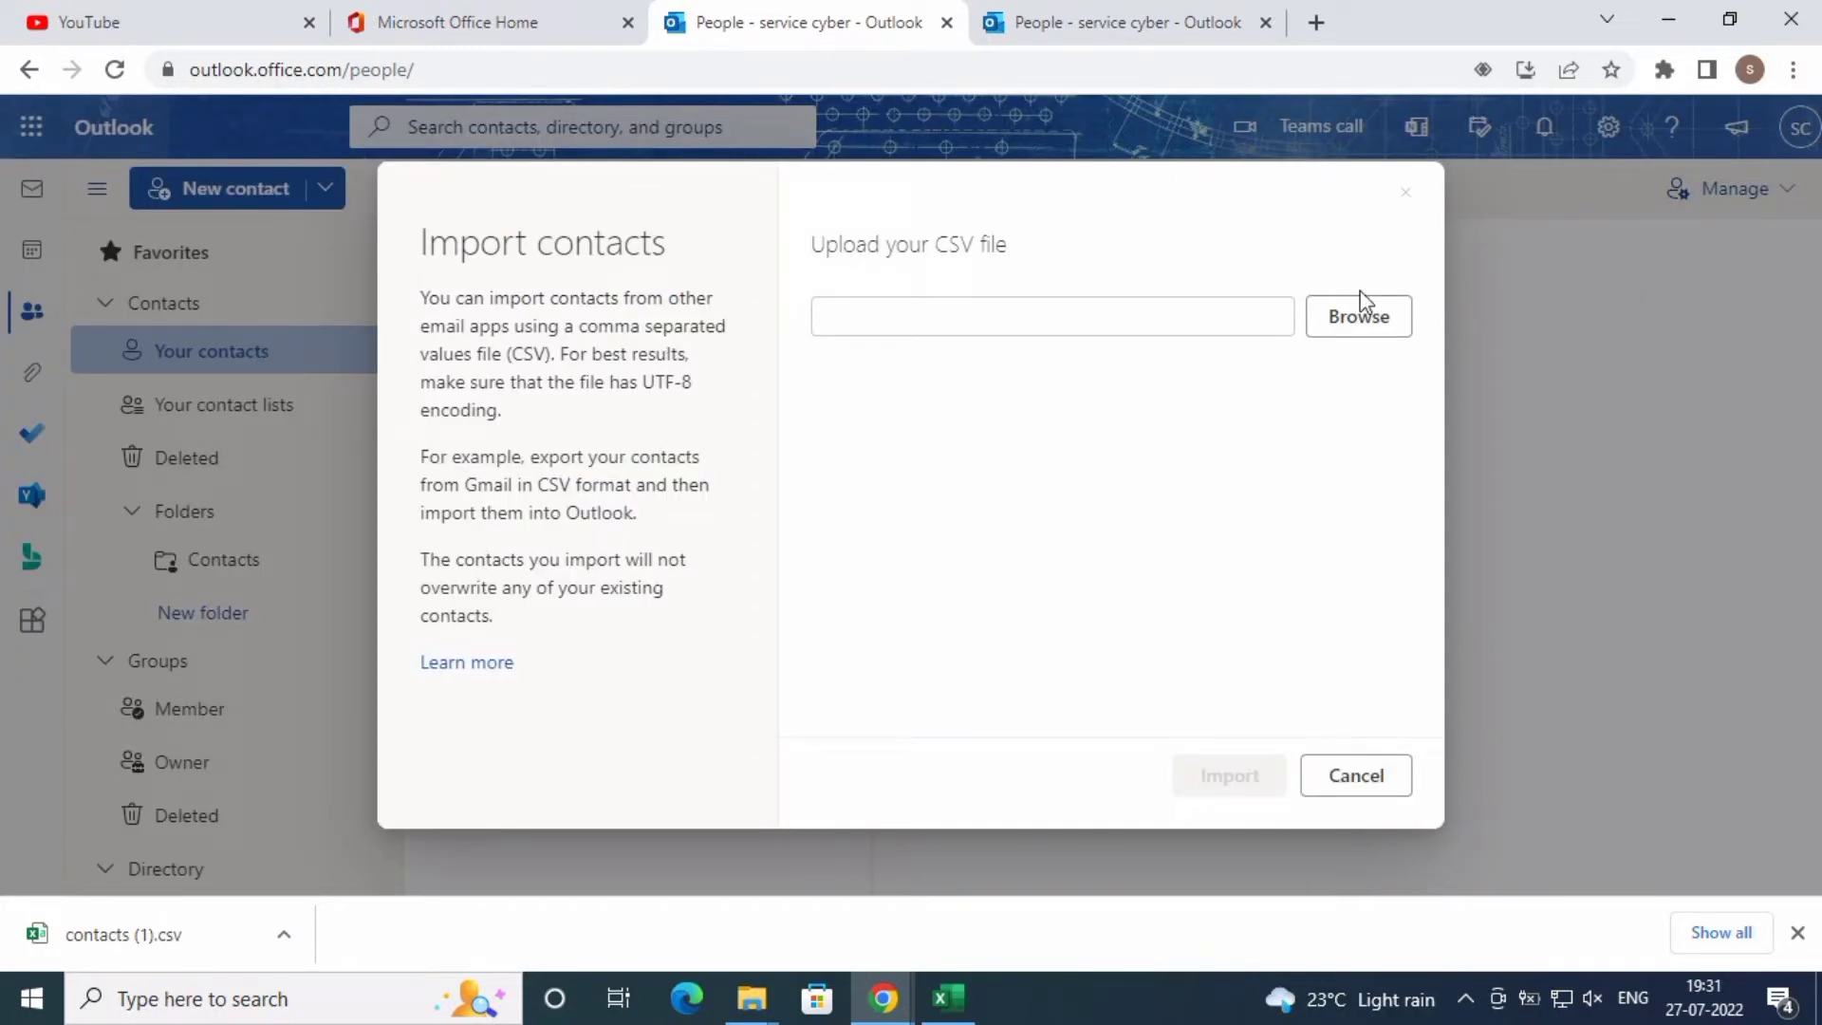
Browse for contacts.csv in the Import contacts dialog, then close the dialog
click(1357, 315)
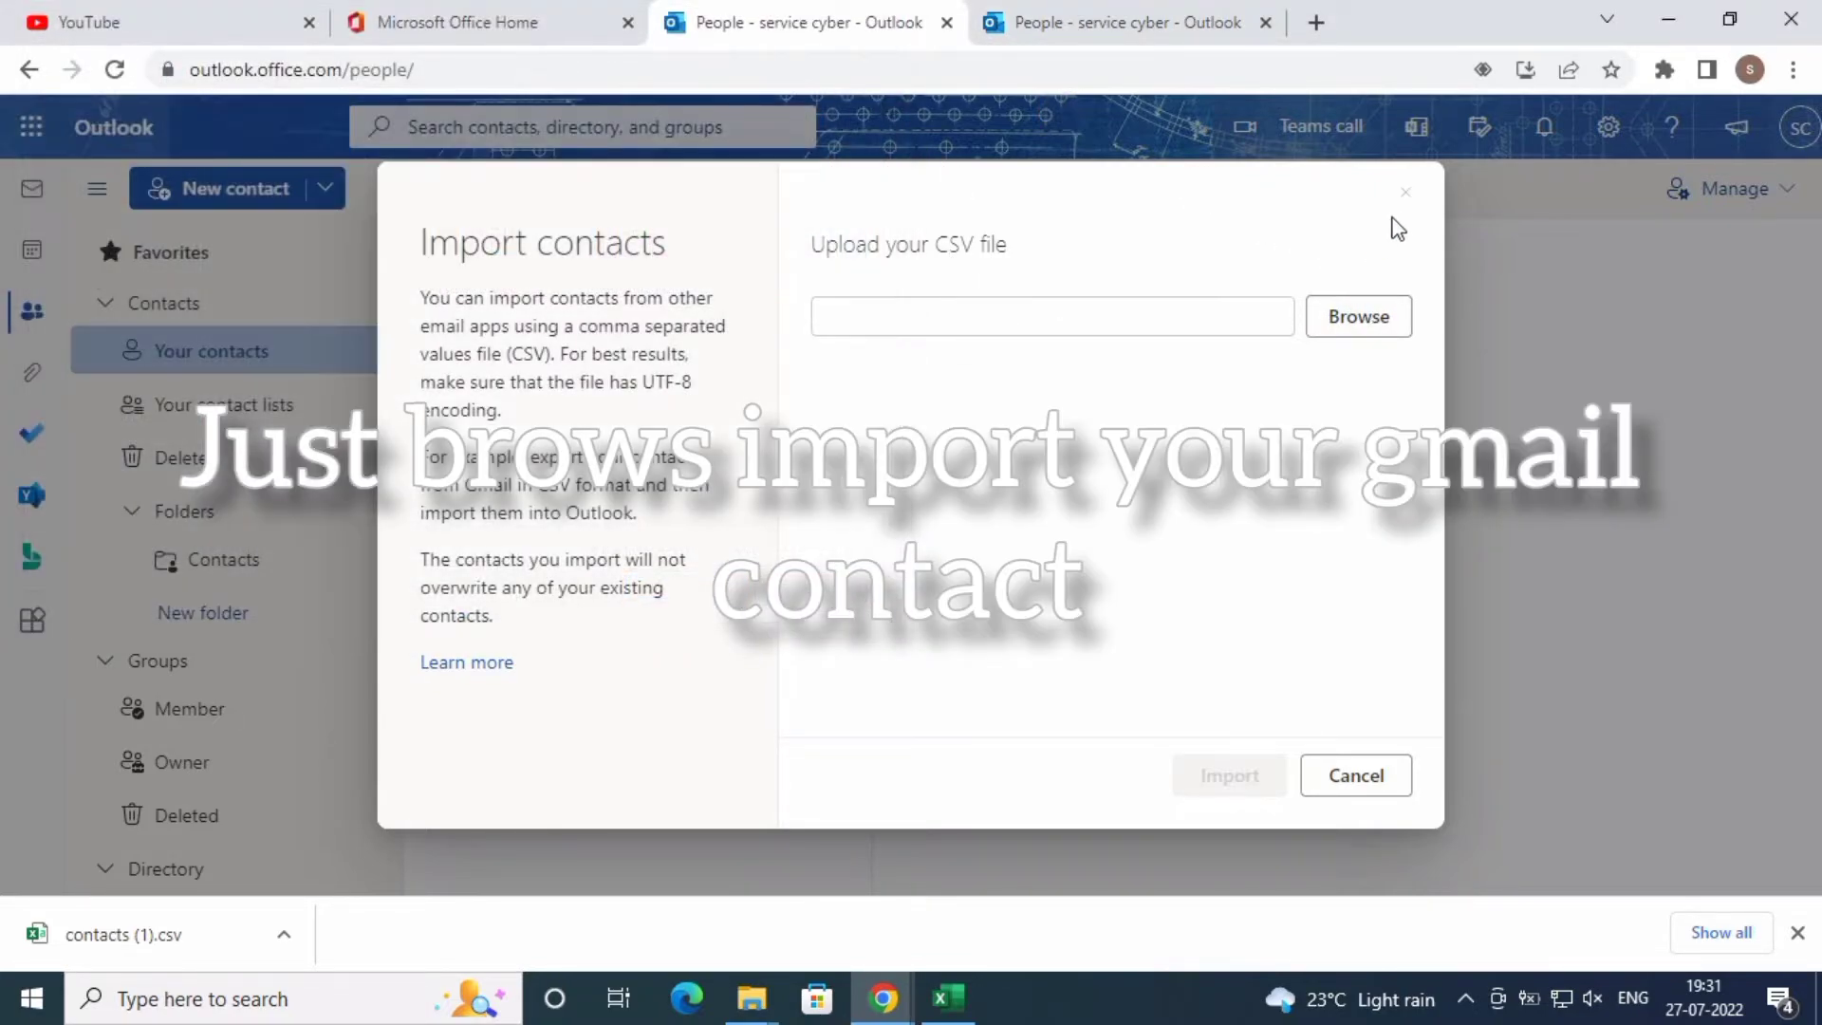
click(1355, 774)
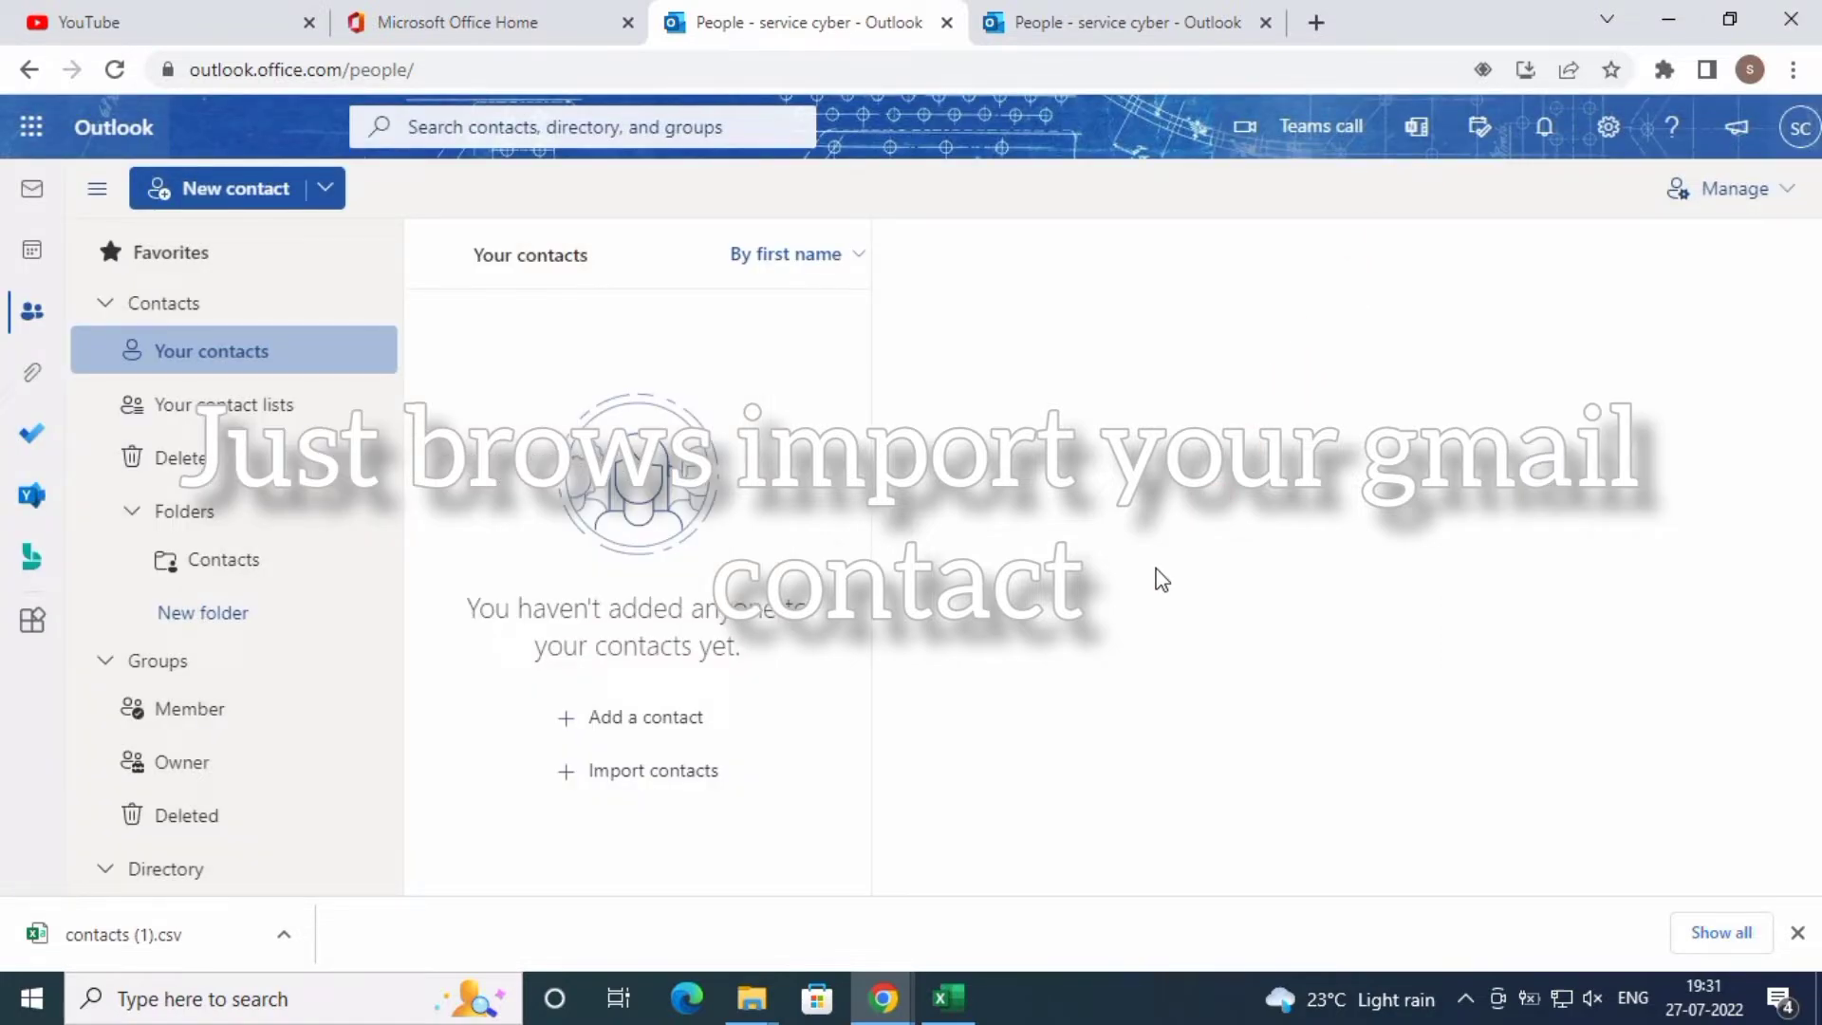
mouse_move(1161, 560)
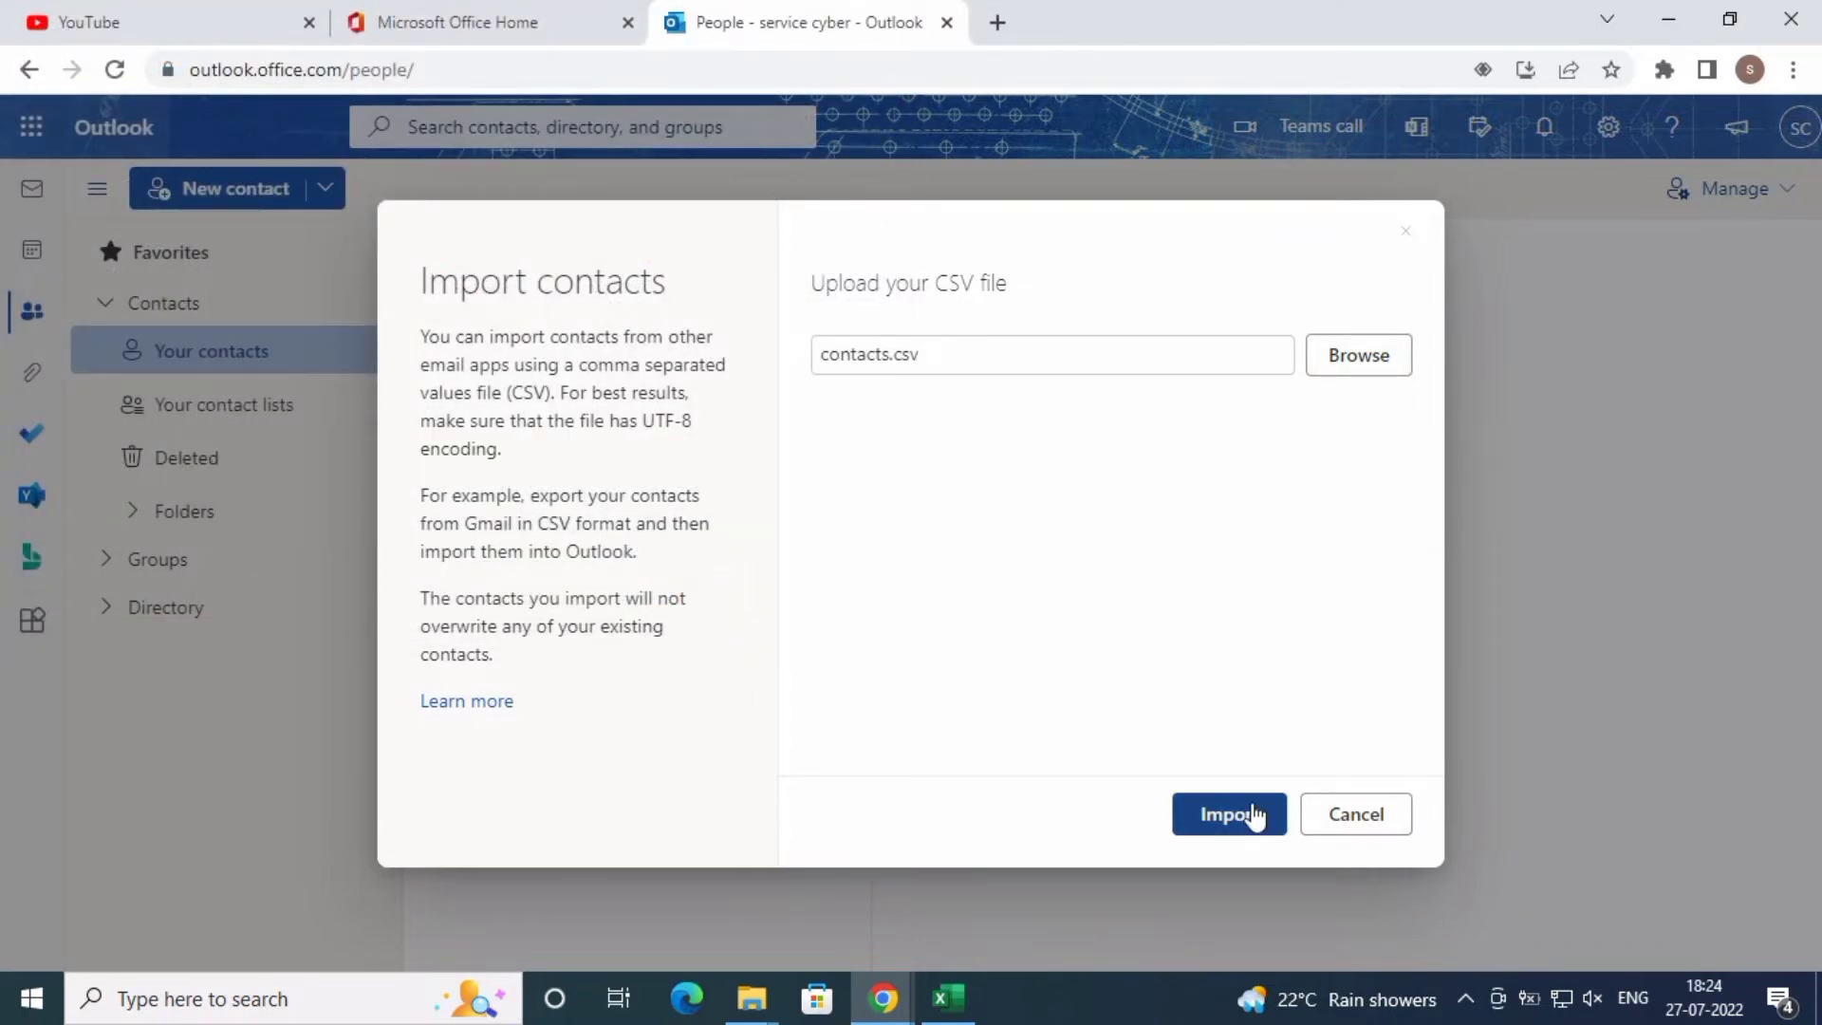
Import contacts.csv and confirm its text preview with Looks OK, continue
click(1231, 814)
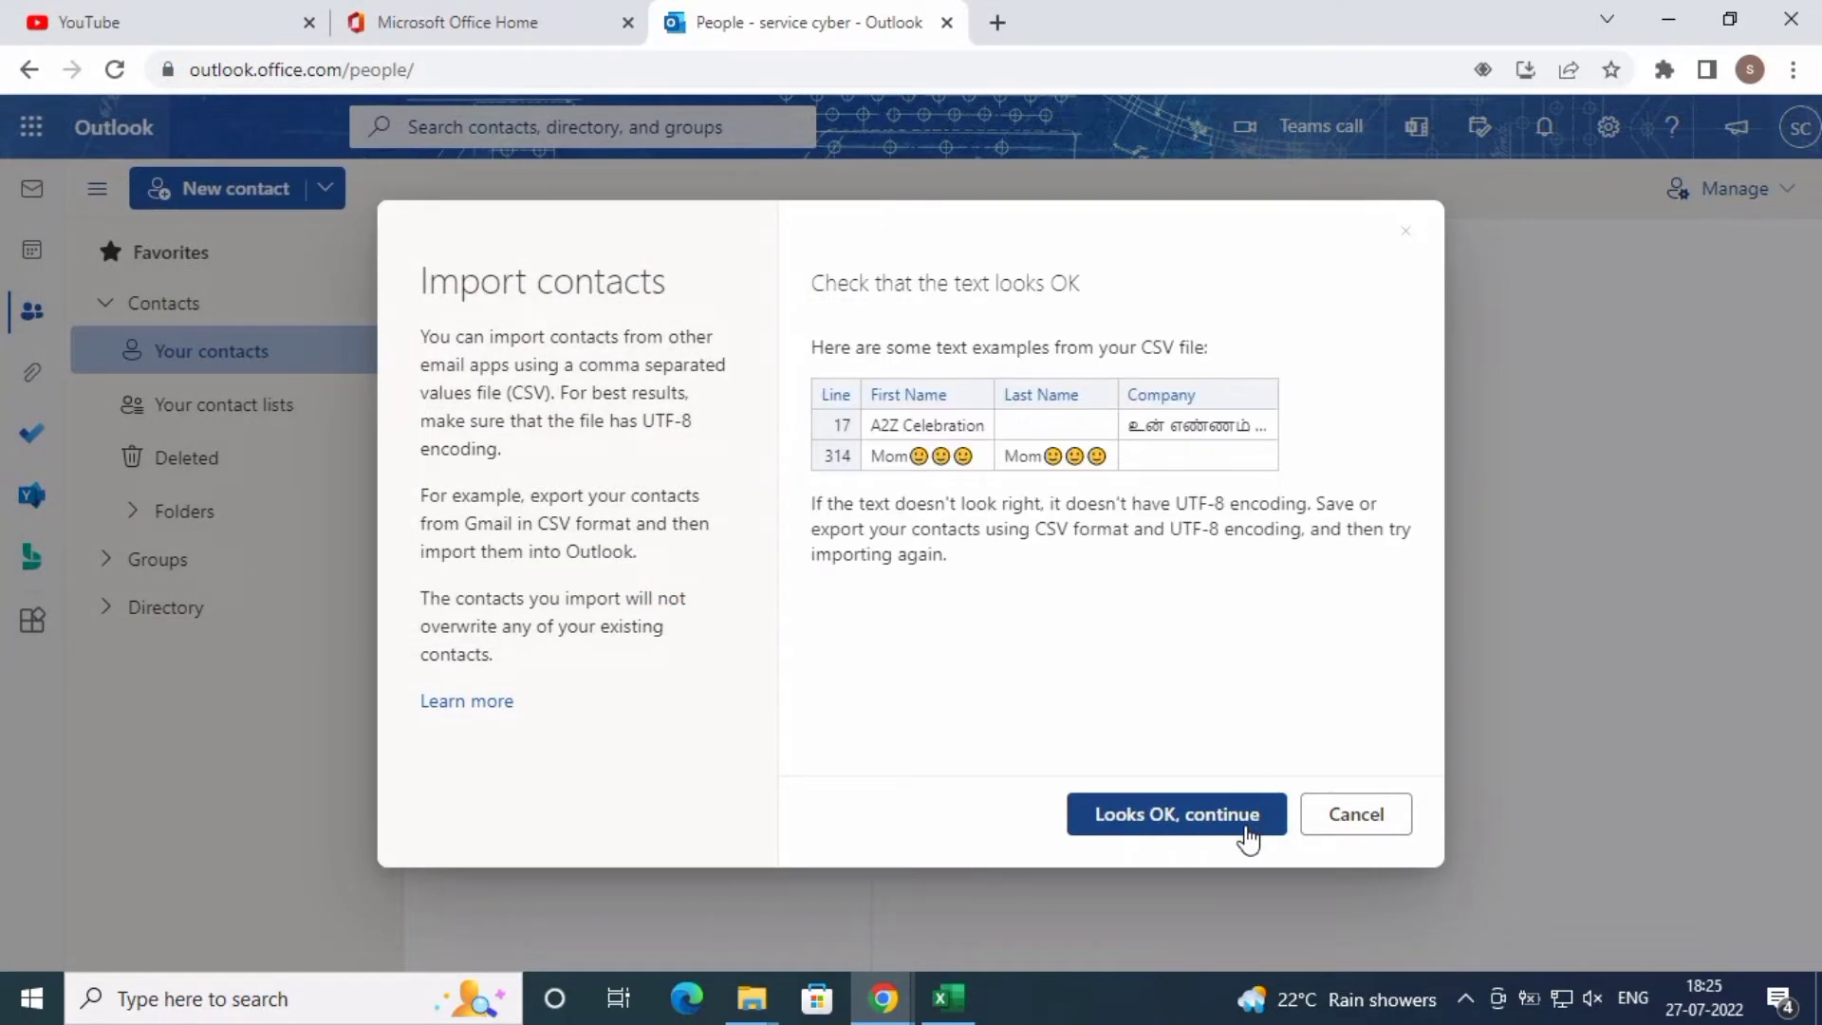
mouse_move(1196, 826)
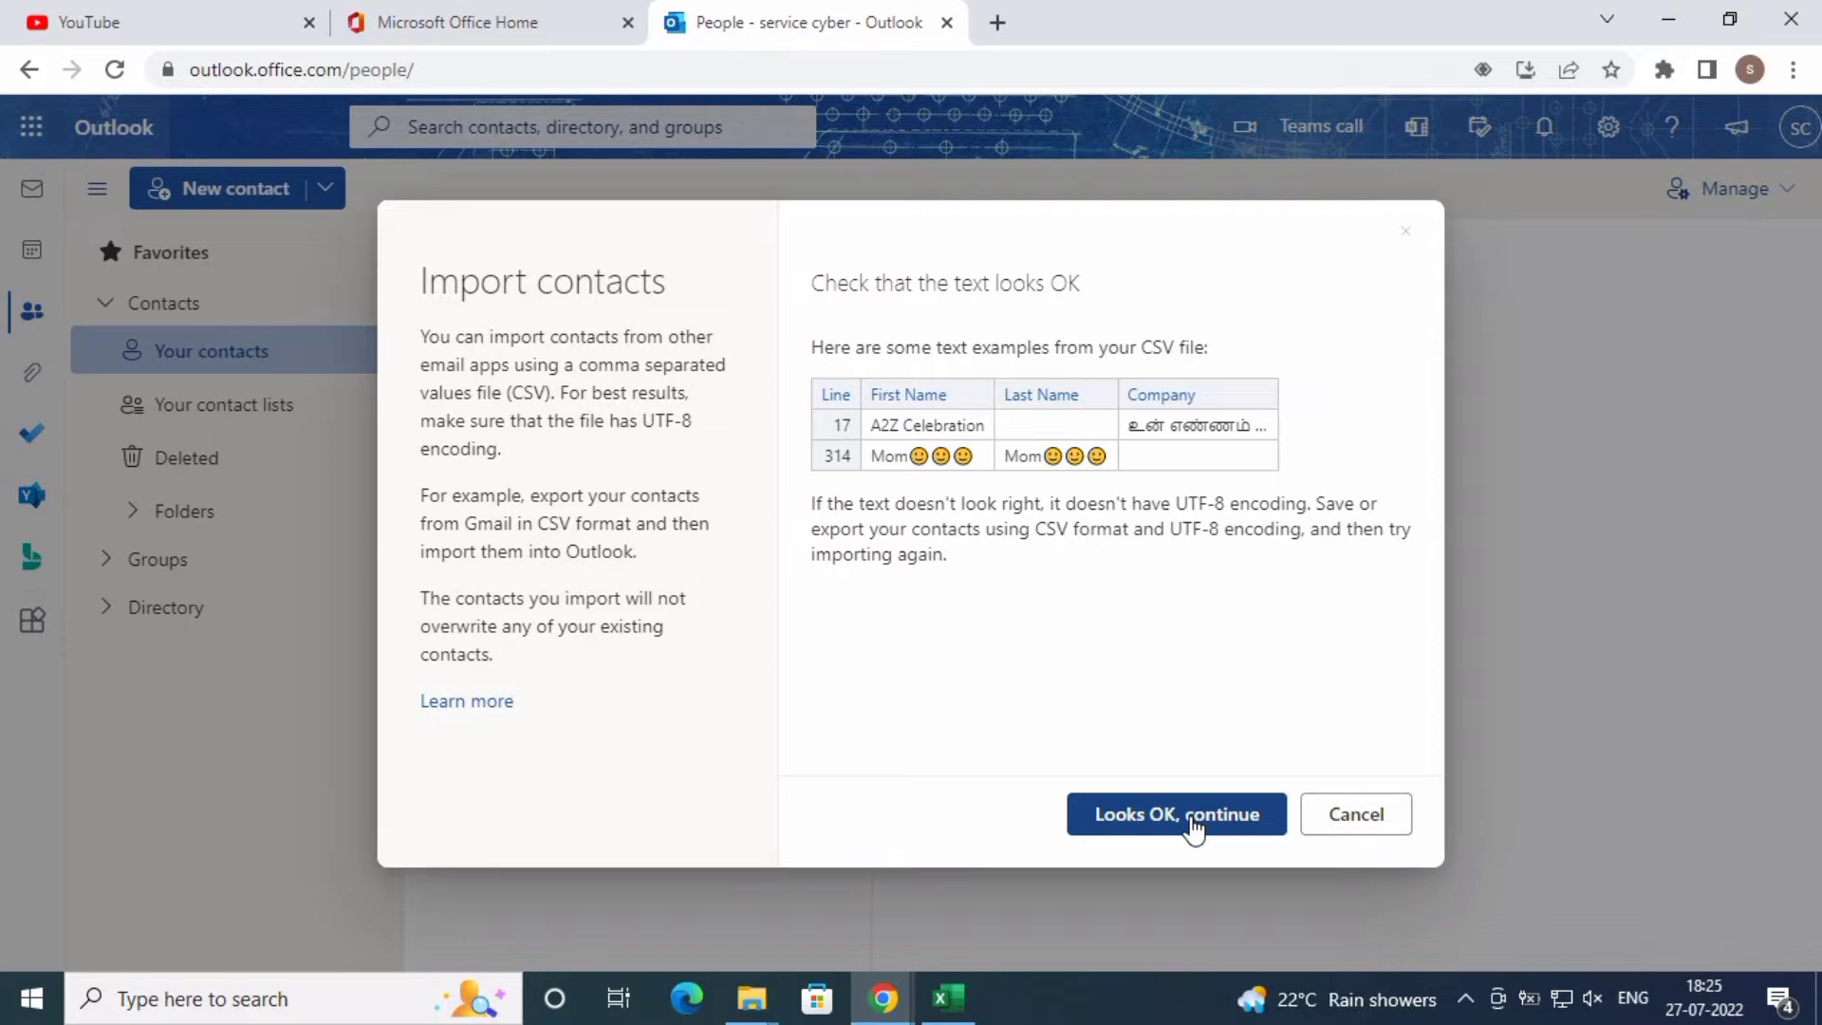
click(1177, 812)
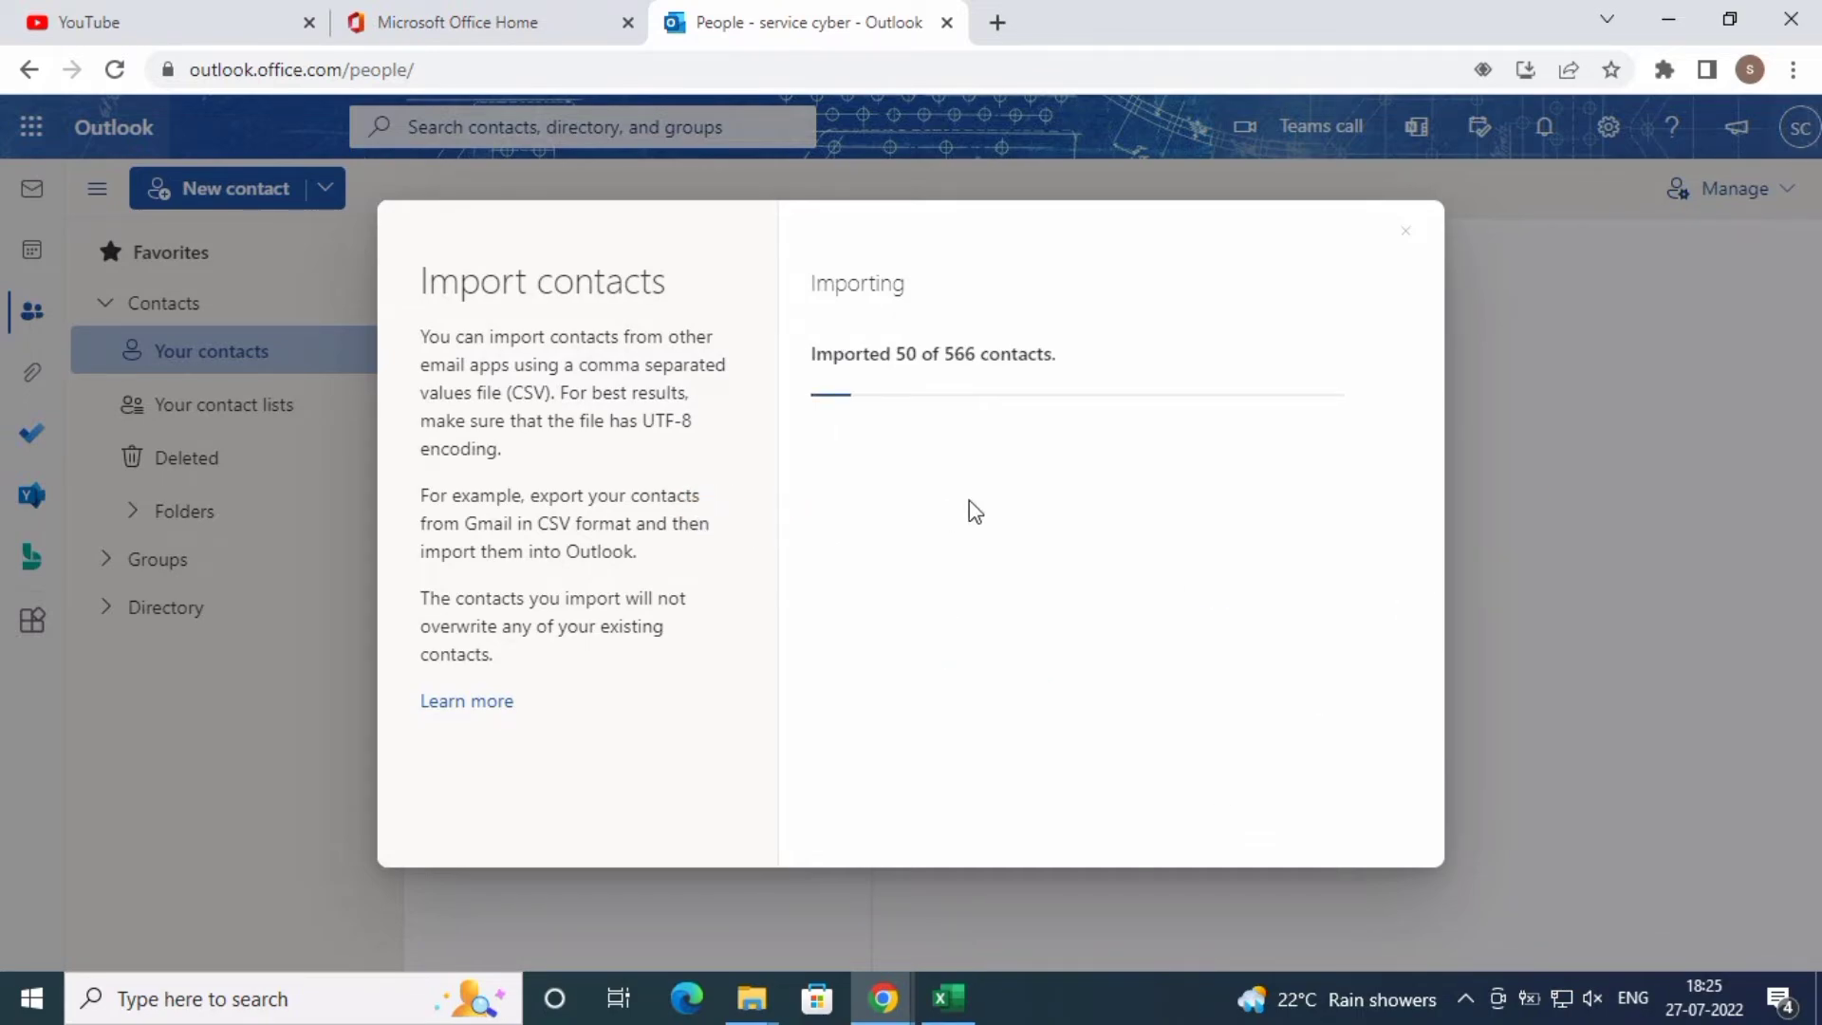
mouse_move(1002, 357)
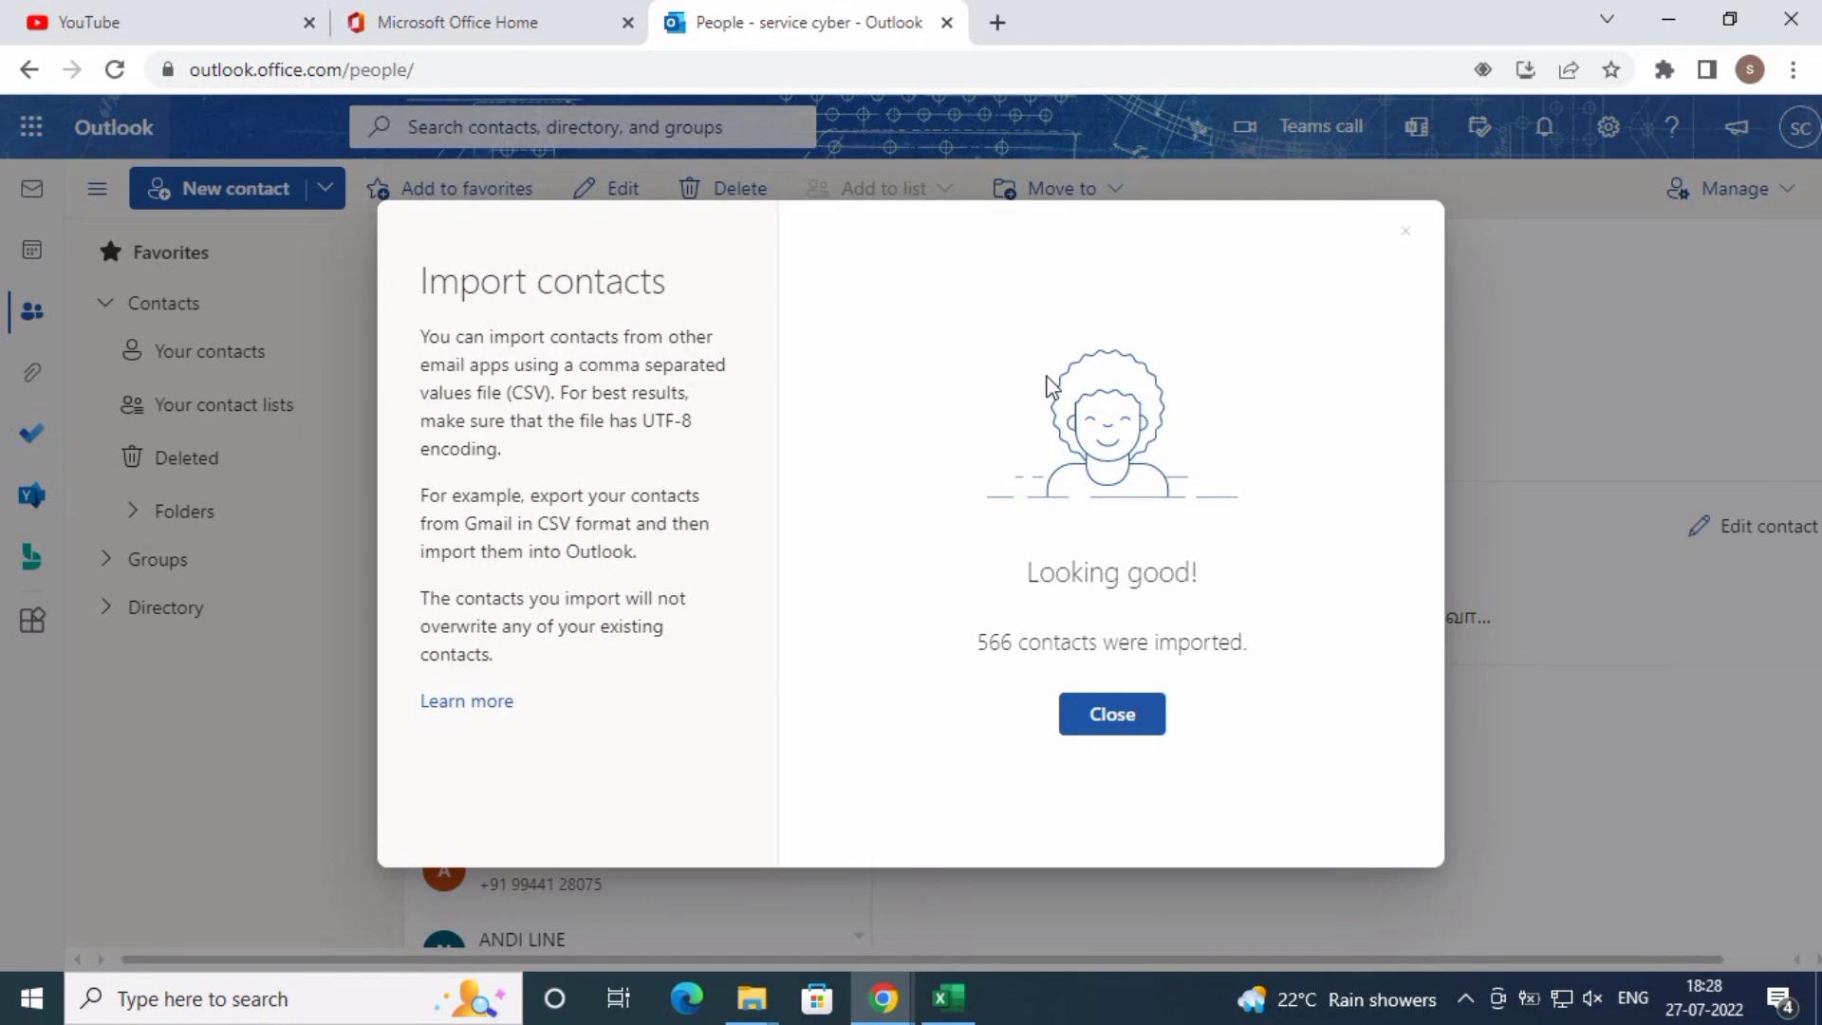
Close the Looking good! summary after all 566 contacts finish importing
click(1113, 714)
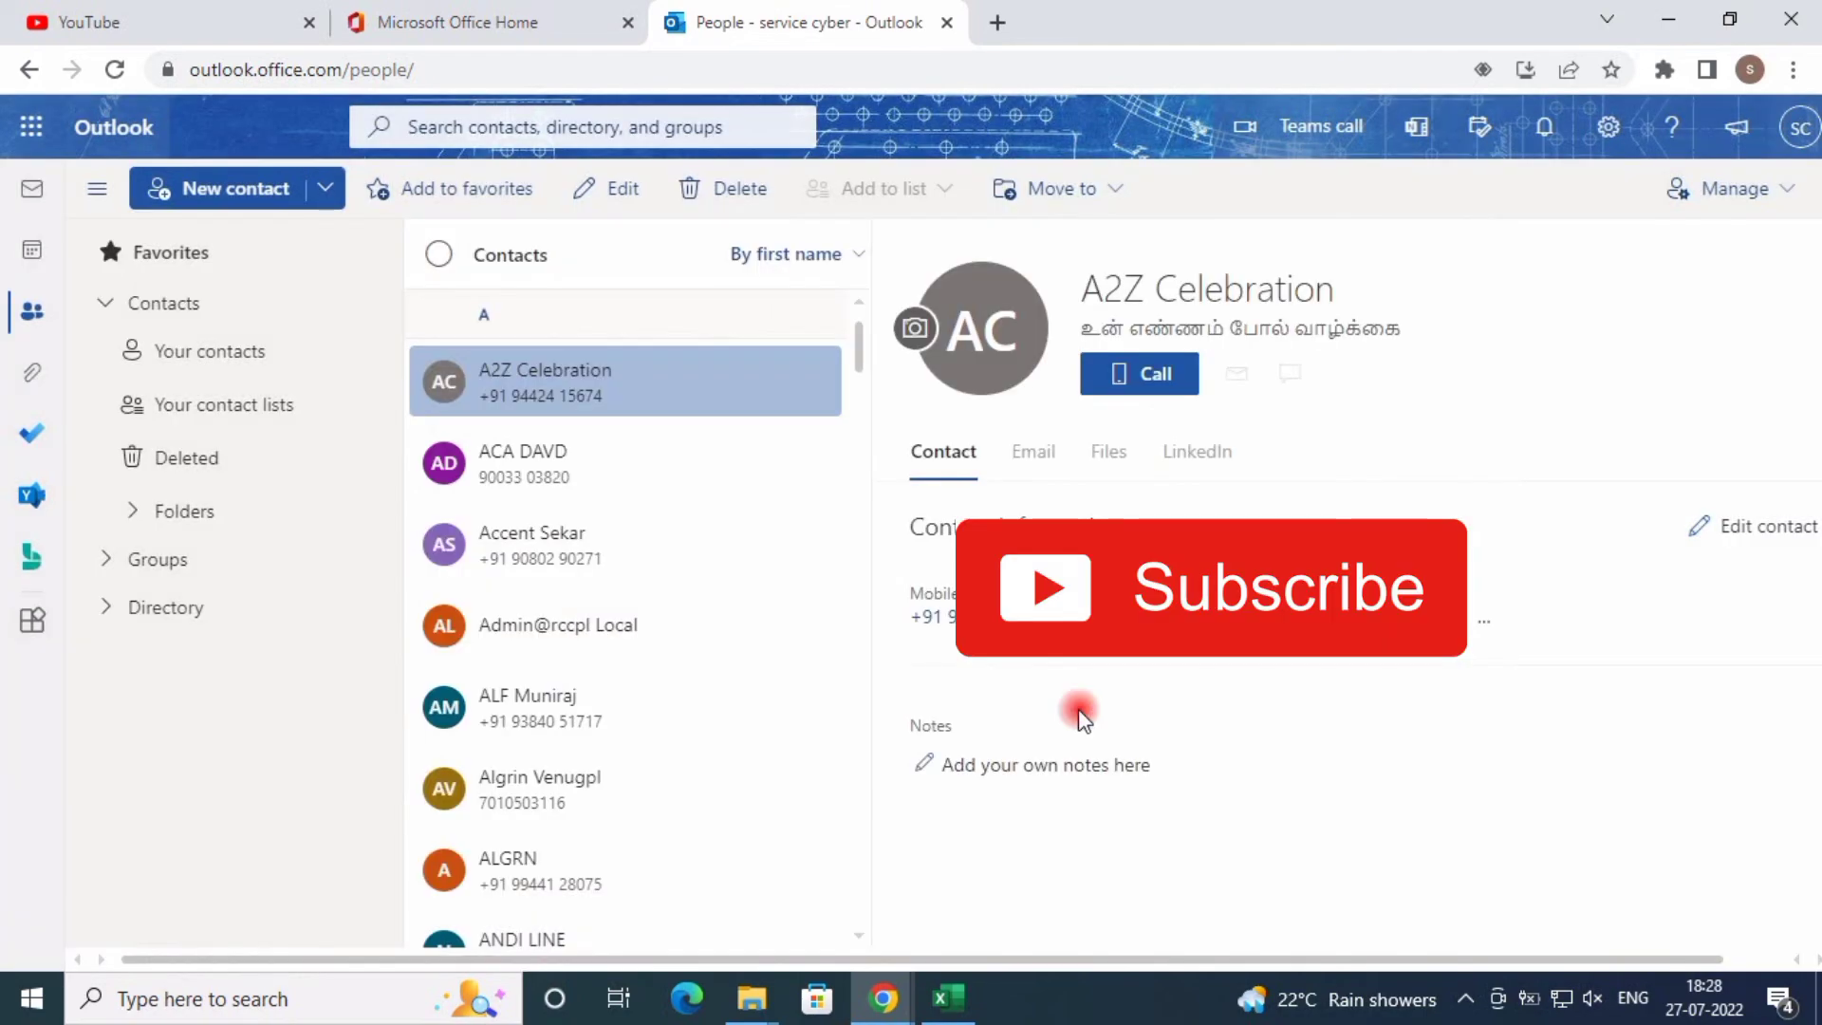